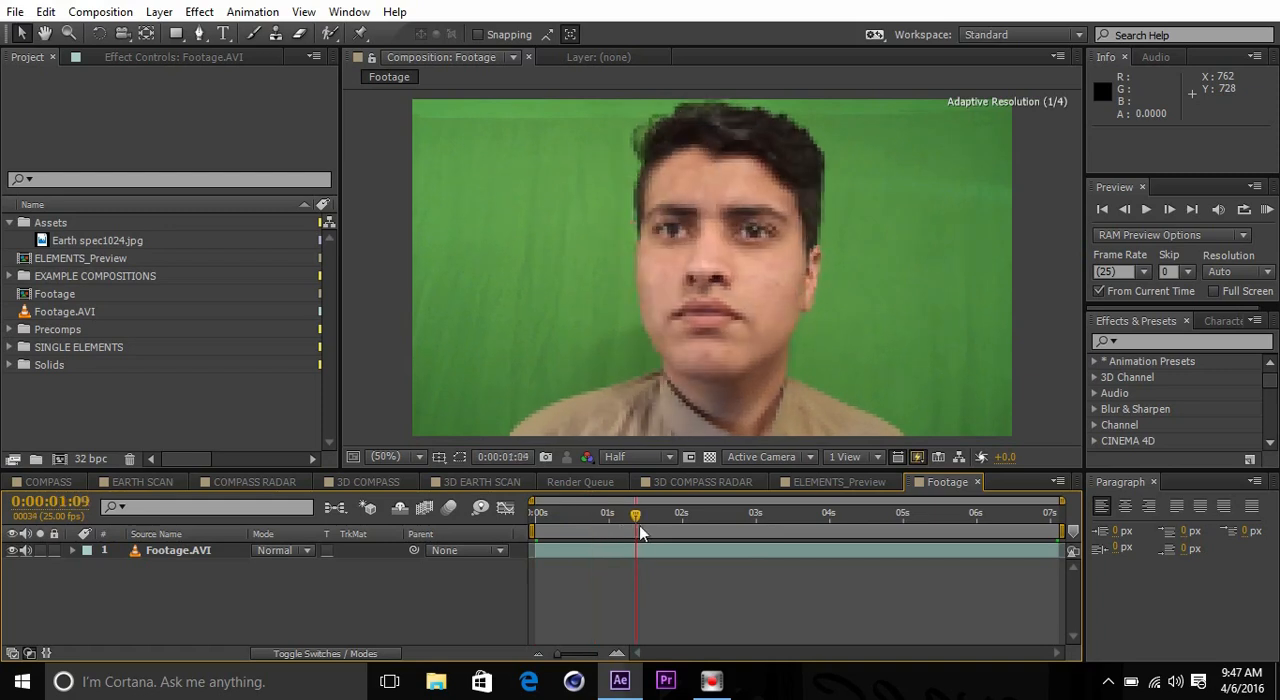
Return to the first frame and duplicate the Footage.AVI layer, selecting the top copy.
{"action": "left_click_drag", "start_coordinate": [635, 513], "coordinate": [564, 513]}
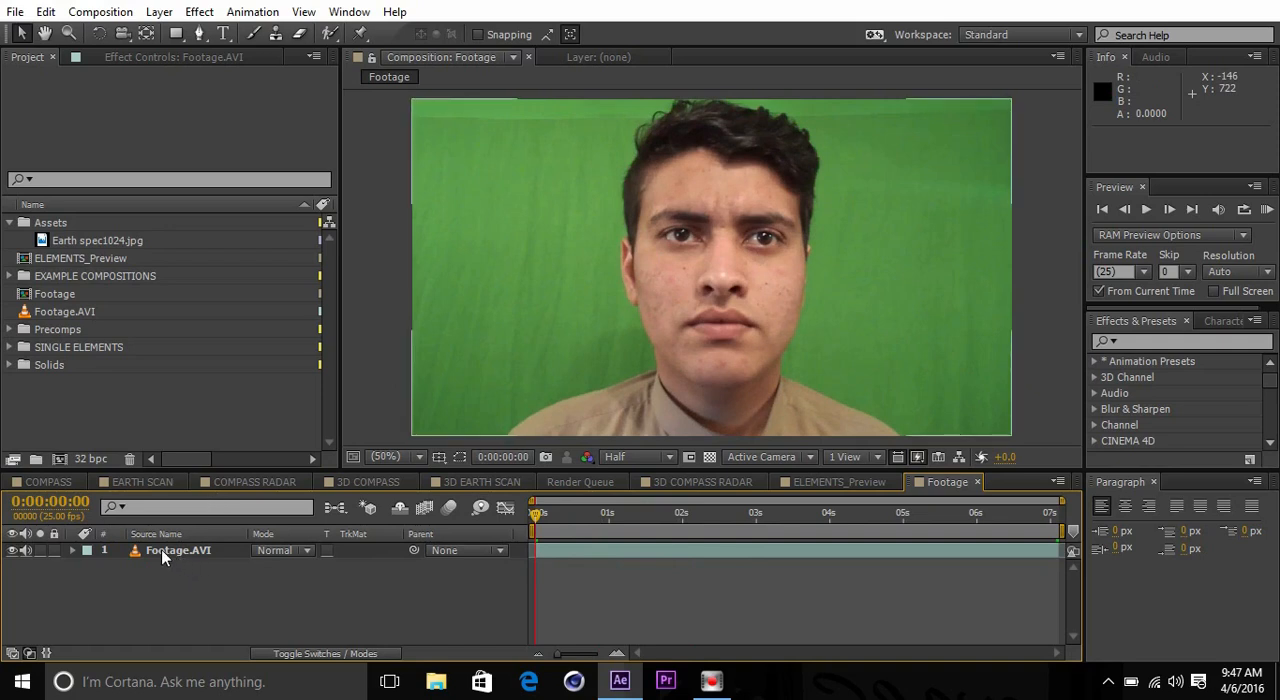
{"action": "left_click", "coordinate": [178, 550]}
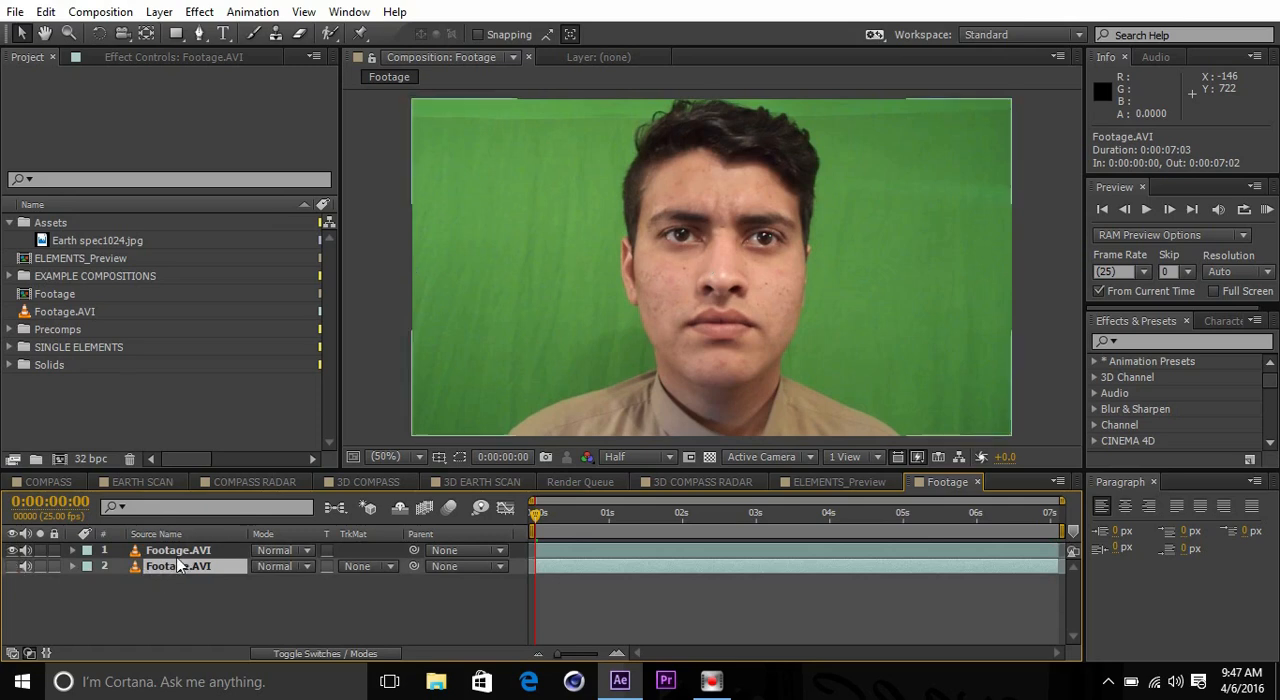
{"action": "left_click", "coordinate": [178, 550]}
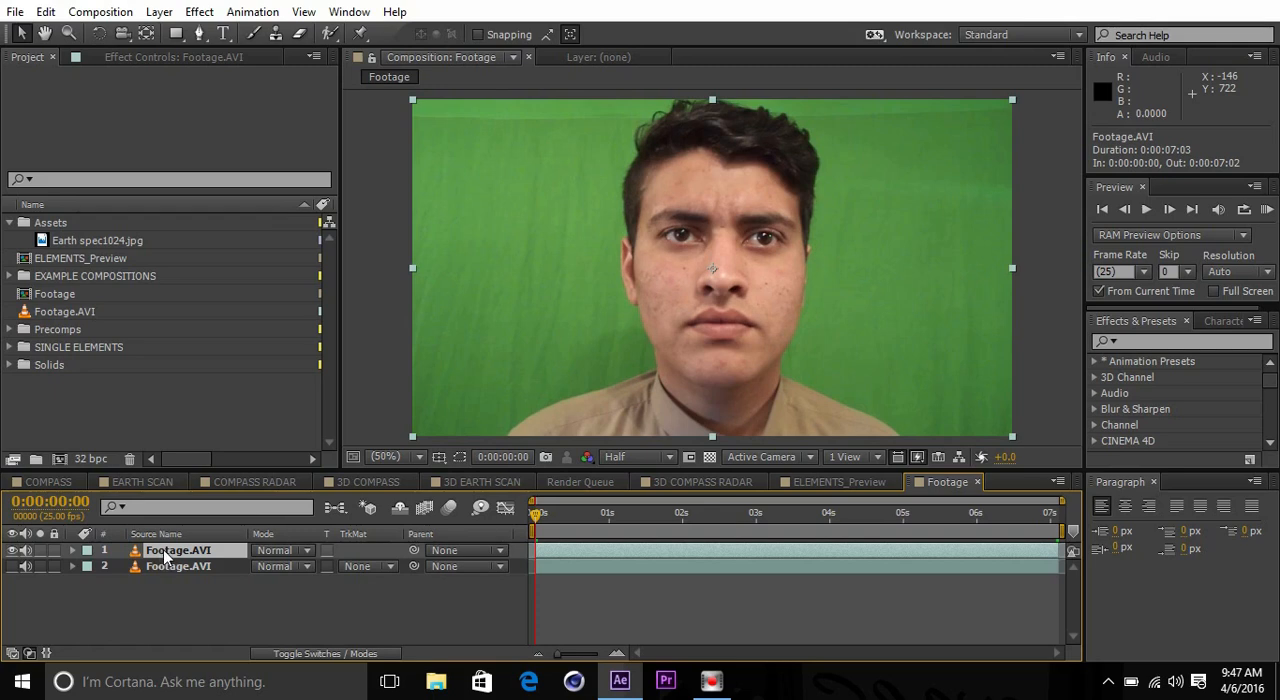
Switch the shape tool to the Ellipse Tool for masking the face.
{"action": "left_click", "coordinate": [184, 33]}
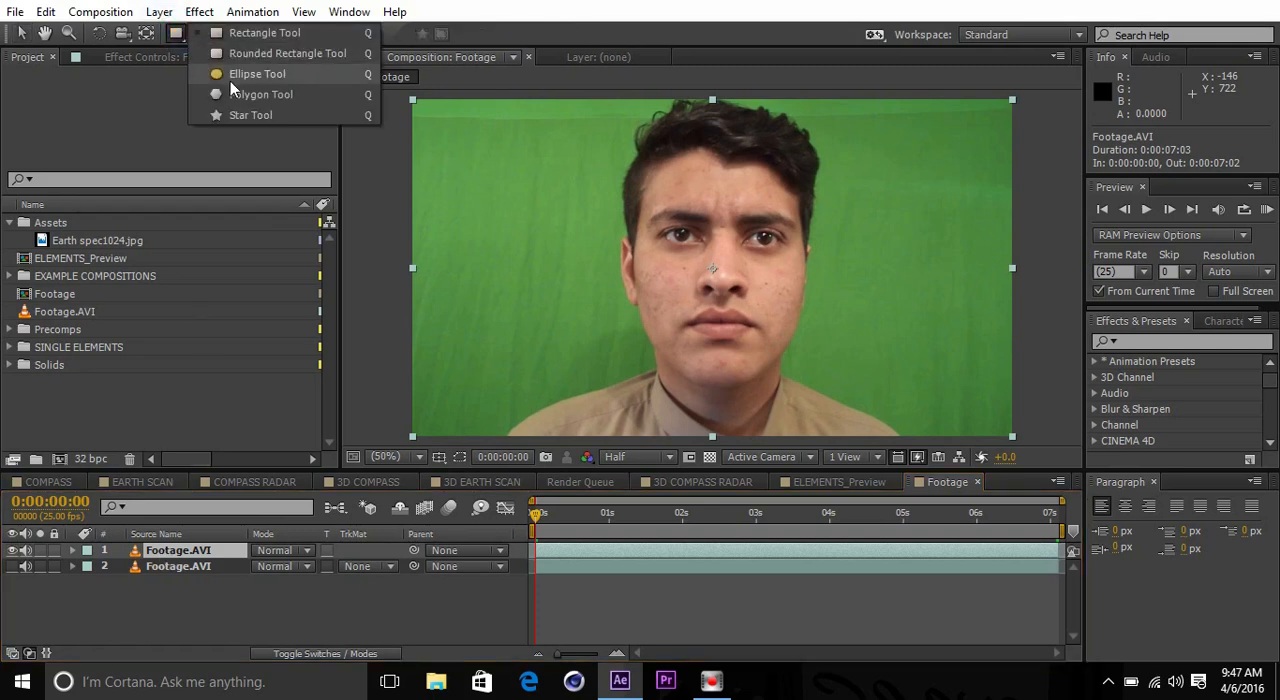
{"action": "left_click", "coordinate": [257, 73]}
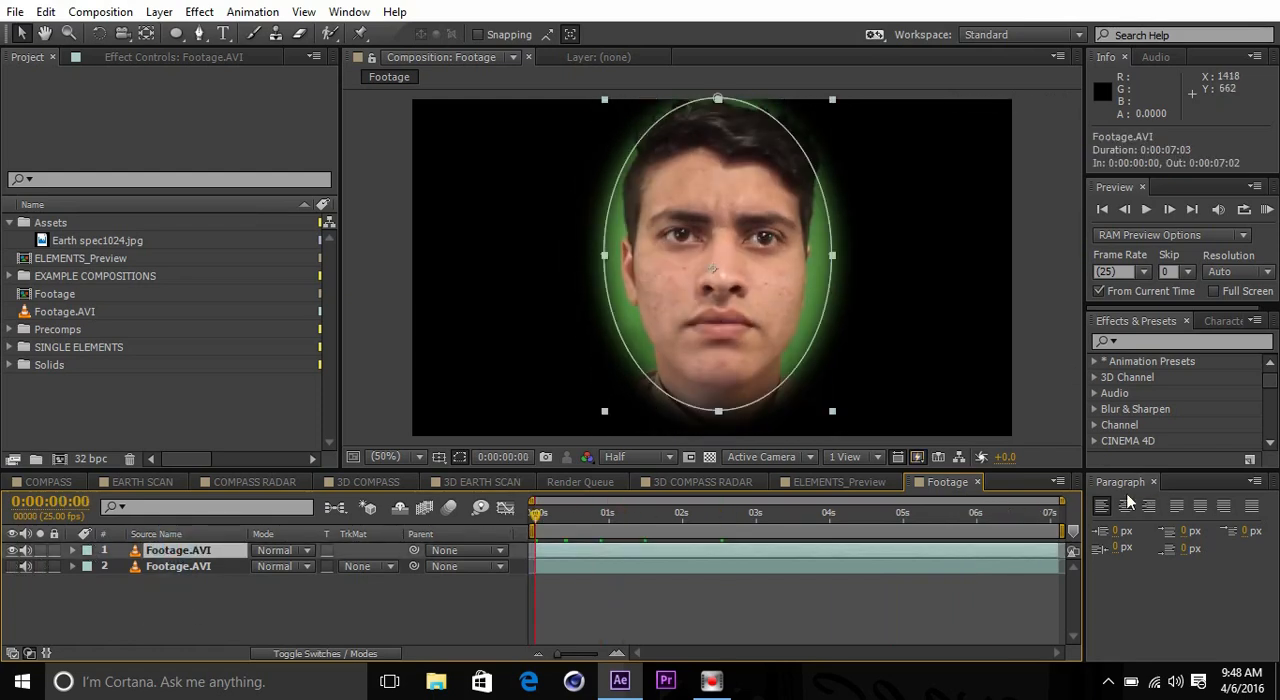
{"action": "mouse_move", "coordinate": [548, 208]}
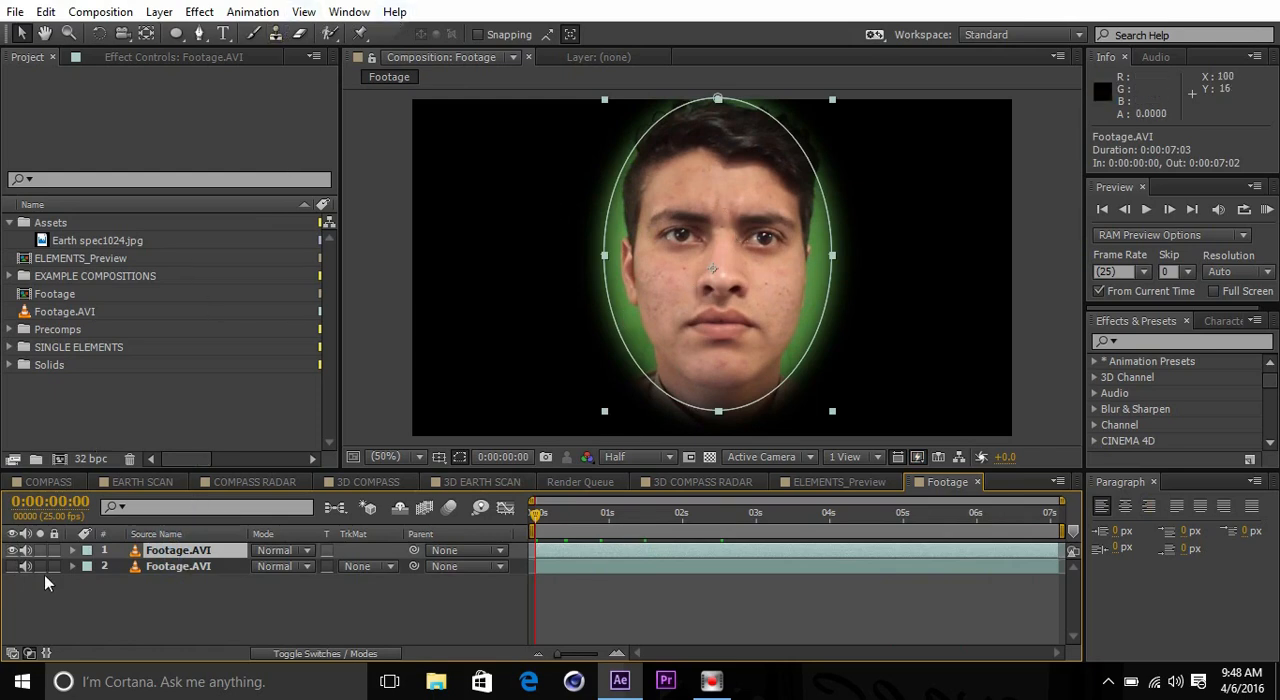
Camera-track the footage, scrub to check it, and create a solid and camera from face points.
{"action": "left_click", "coordinate": [349, 11]}
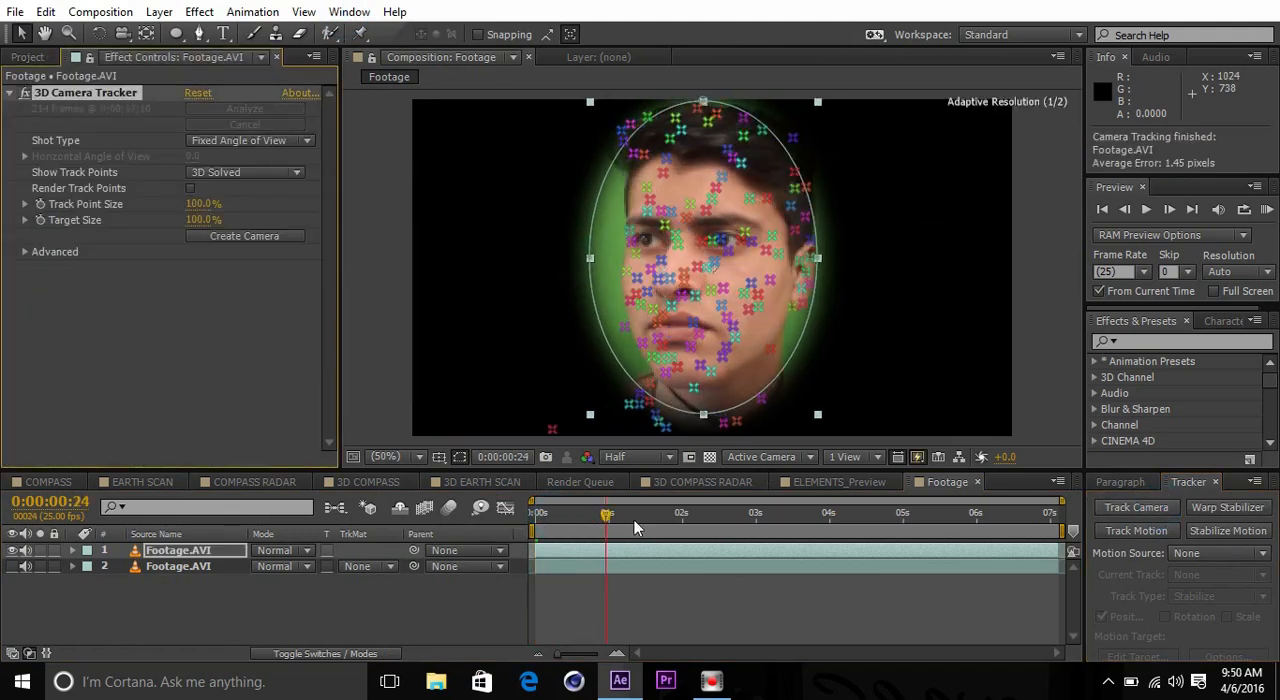
{"action": "left_click", "coordinate": [745, 512]}
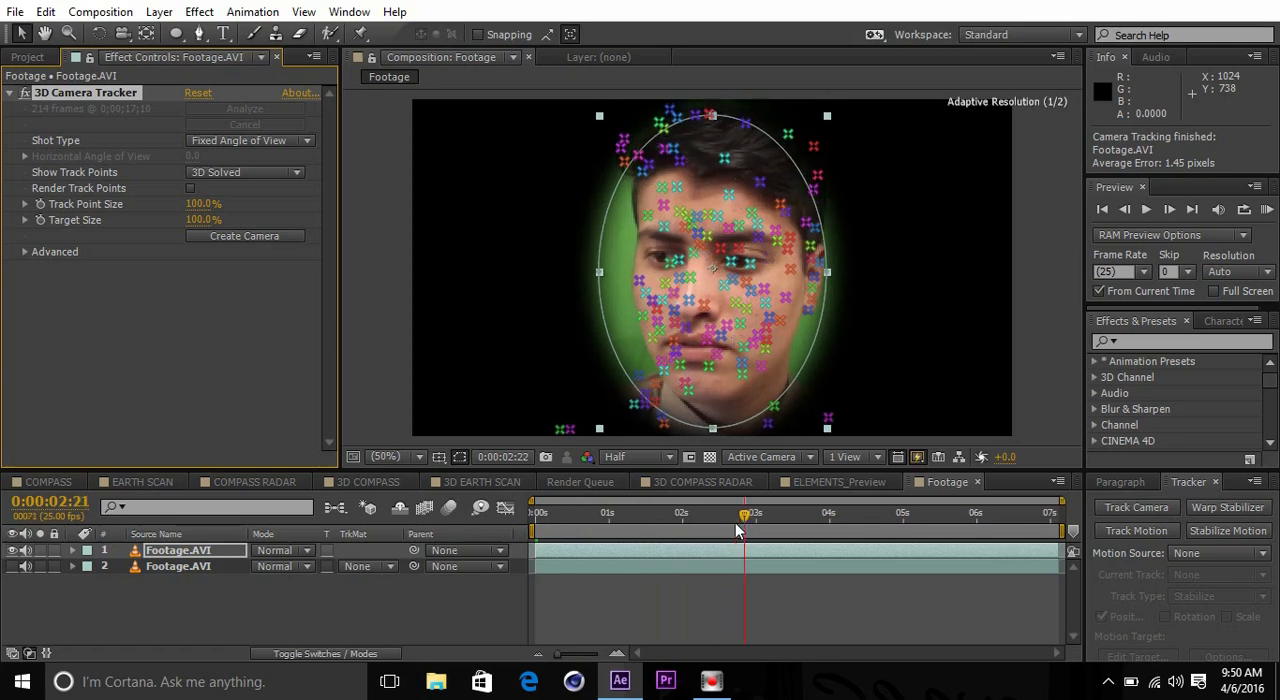
{"action": "left_click_drag", "start_coordinate": [753, 516], "coordinate": [708, 516]}
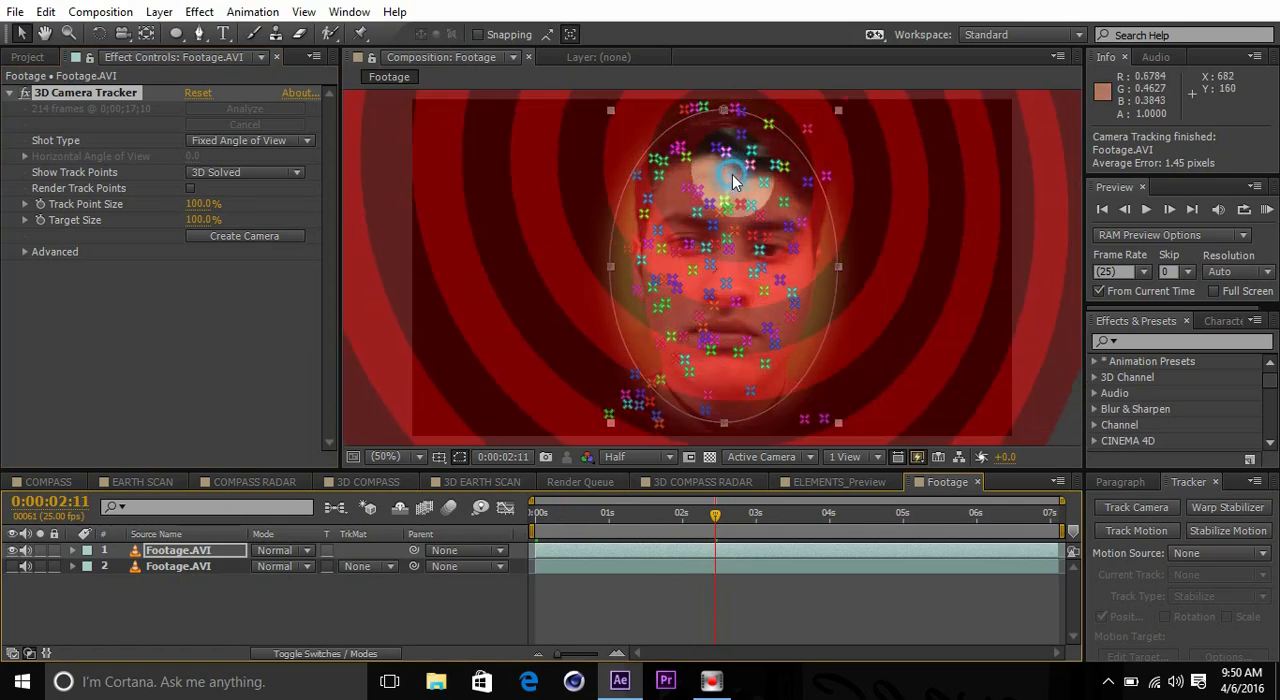
{"action": "right_click", "coordinate": [730, 175]}
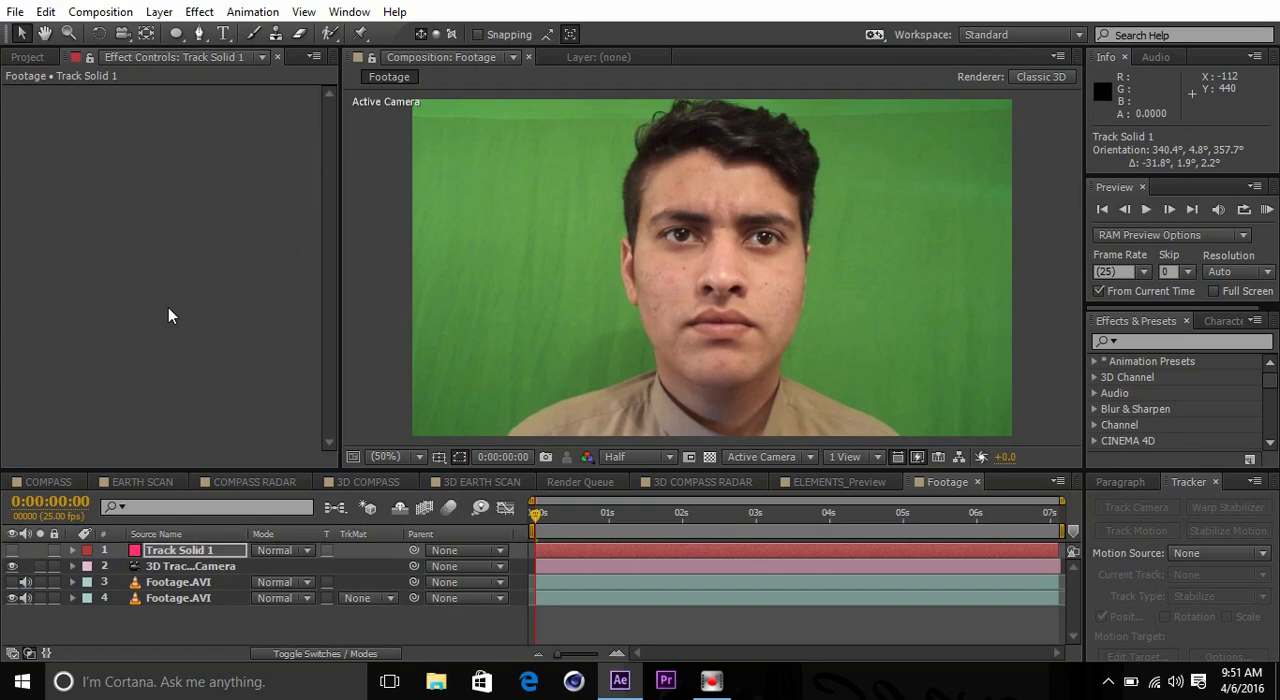
{"action": "mouse_move", "coordinate": [200, 590]}
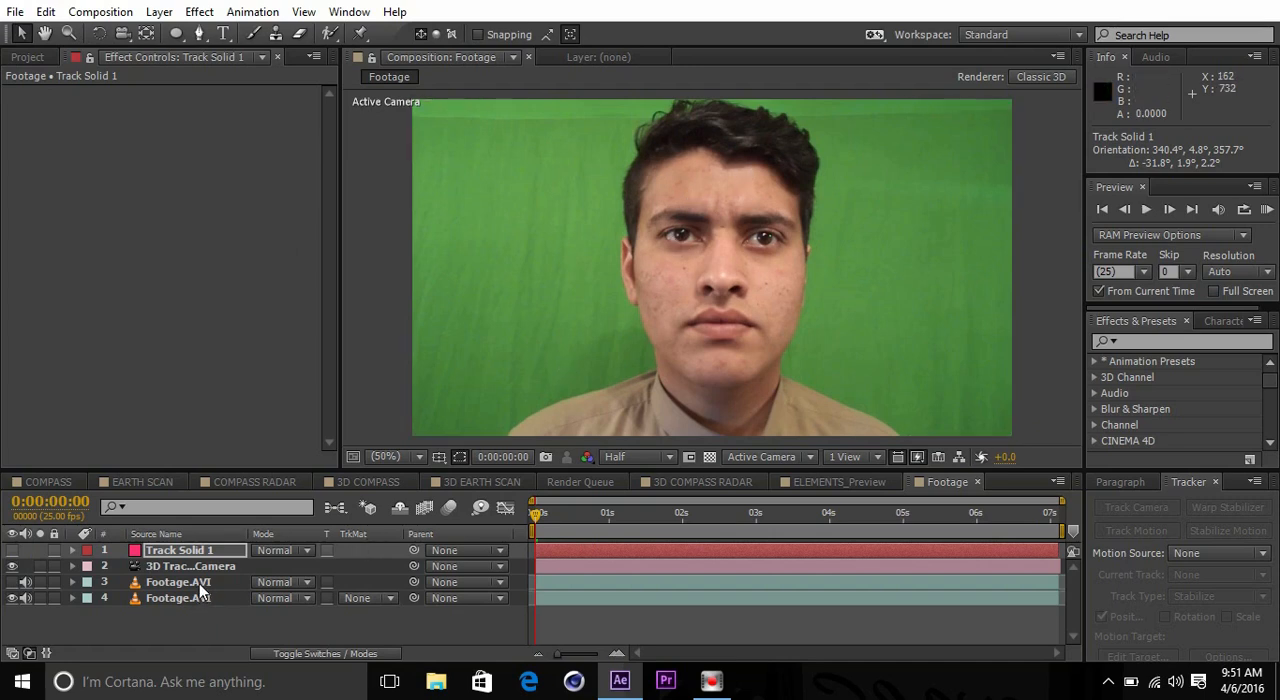
Key the green out of the lower Footage.AVI layer with Keylight and Selective Color.
{"action": "left_click", "coordinate": [178, 597]}
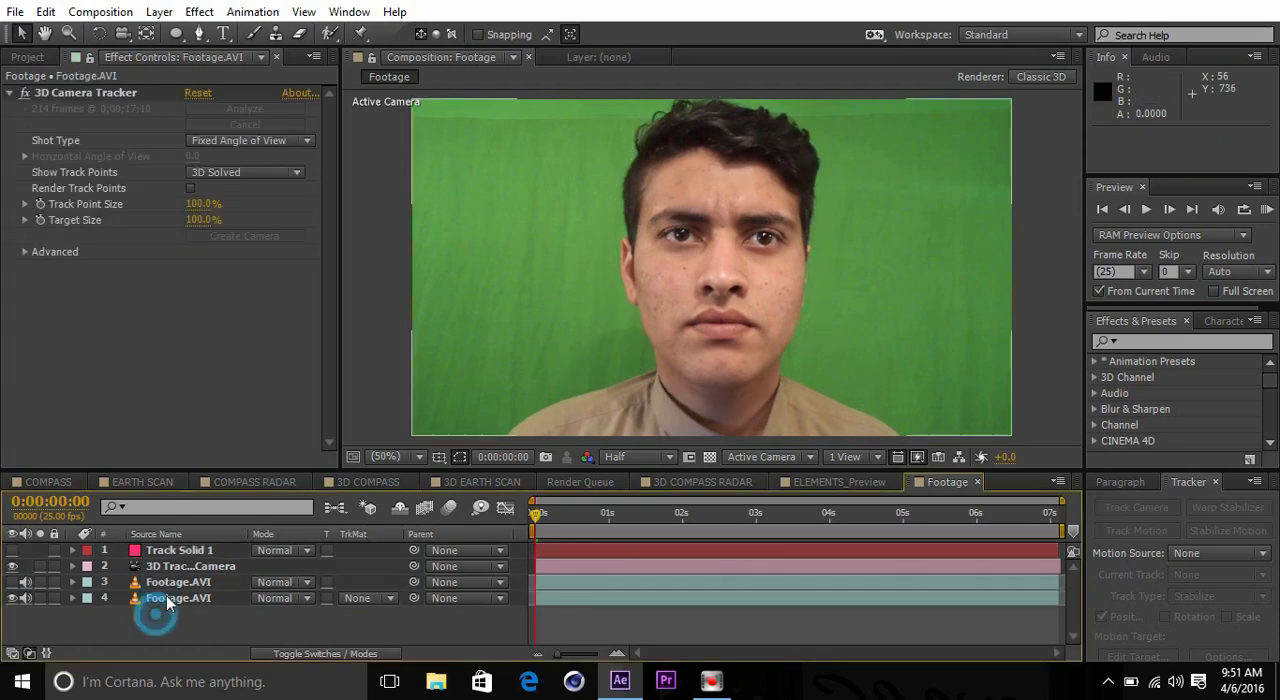
{"action": "left_click", "coordinate": [178, 597]}
{"action": "type", "text": "keylight"}
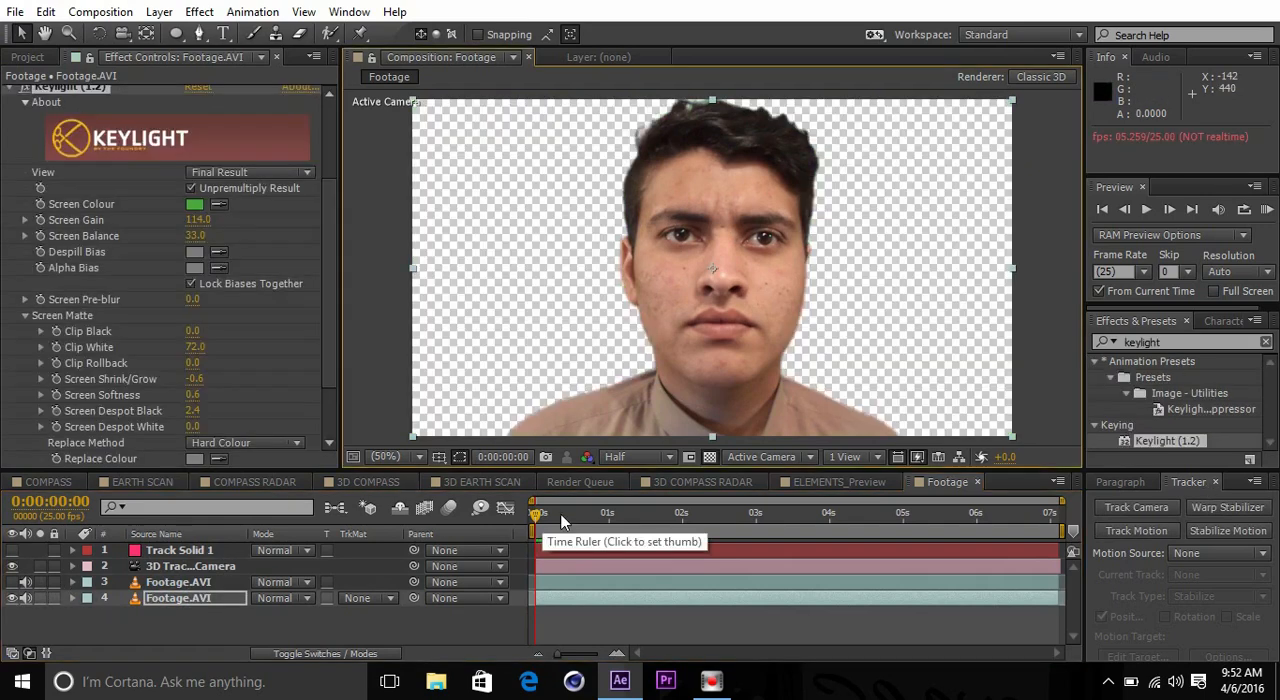
{"action": "left_click", "coordinate": [547, 513]}
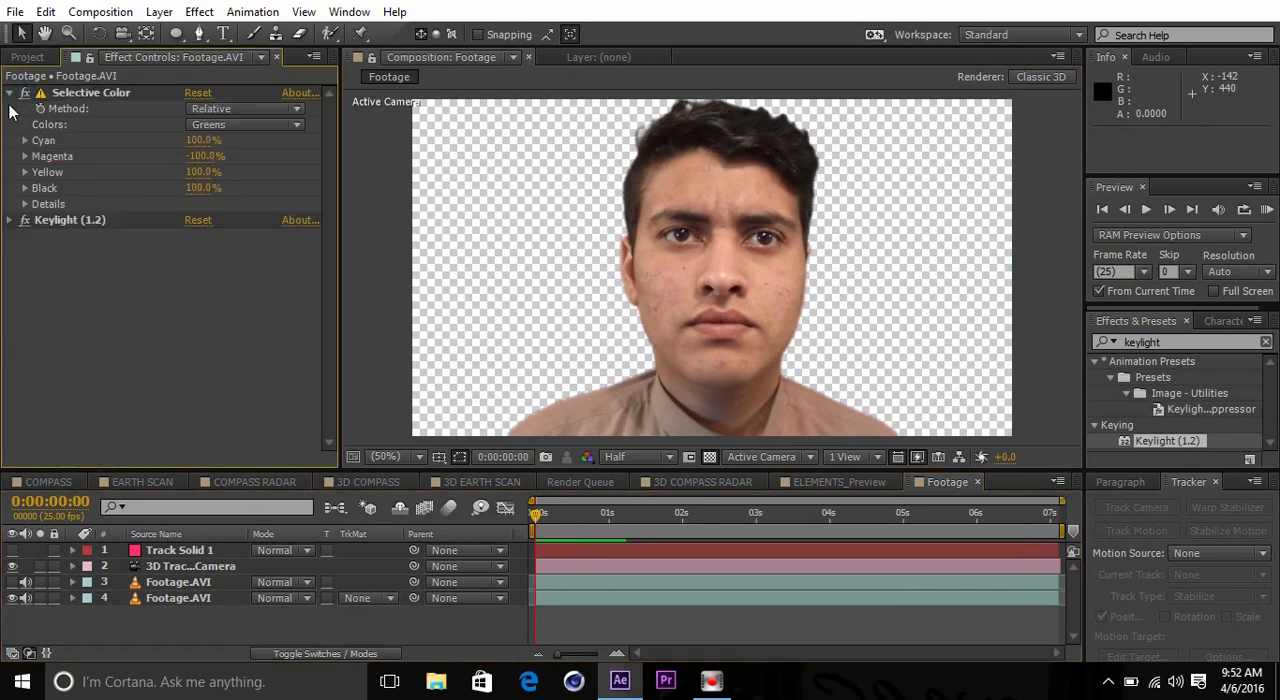
{"action": "left_click", "coordinate": [9, 92]}
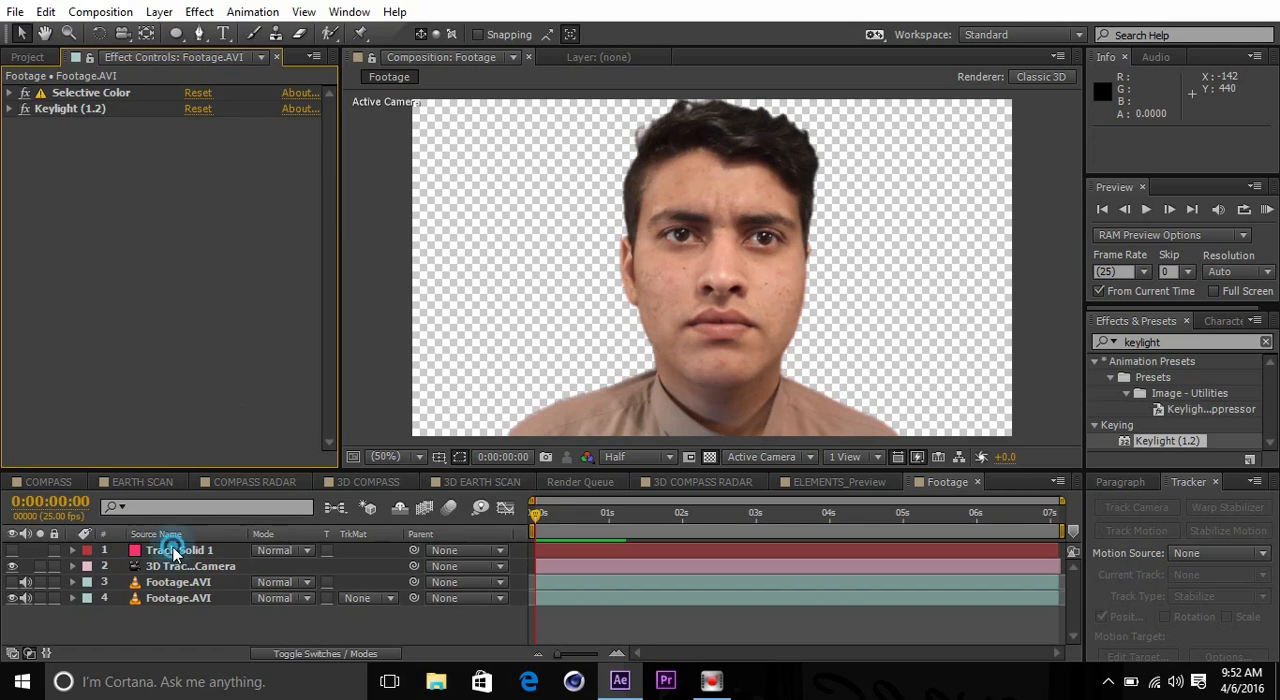
{"action": "left_click", "coordinate": [180, 550]}
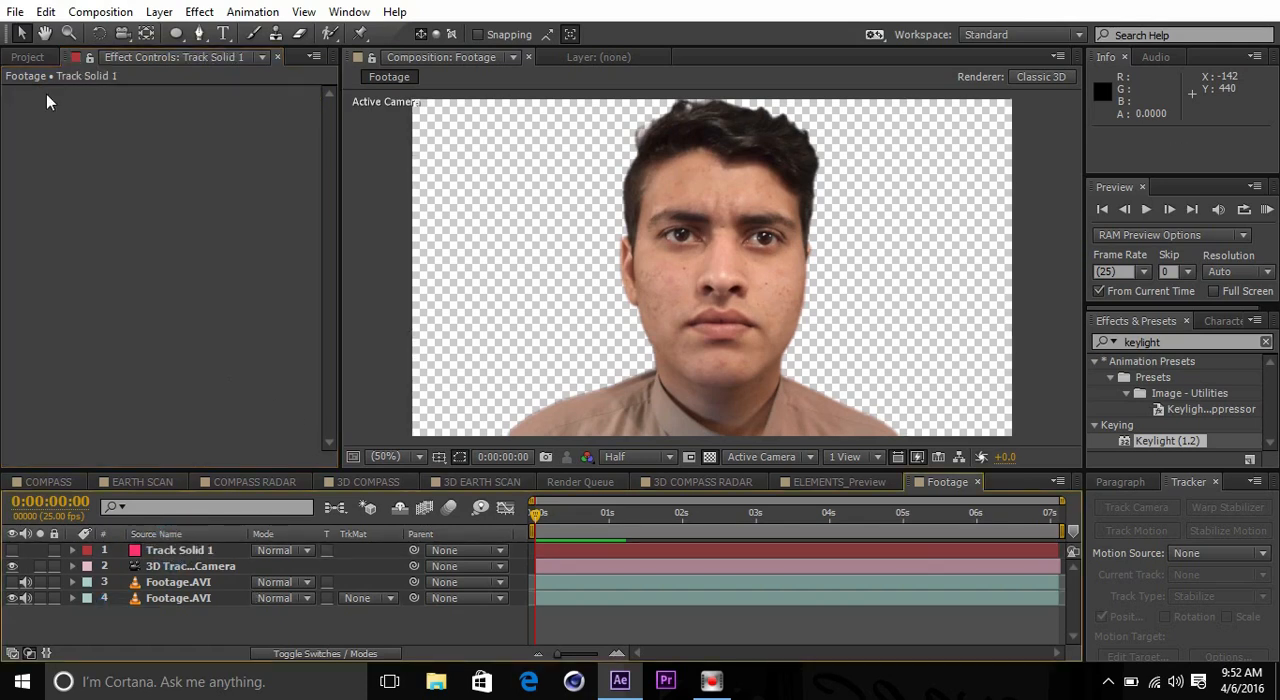
Add the 3D COMPASS composition from the EXAMPLE COMPOSITIONS folder.
{"action": "left_click", "coordinate": [27, 57]}
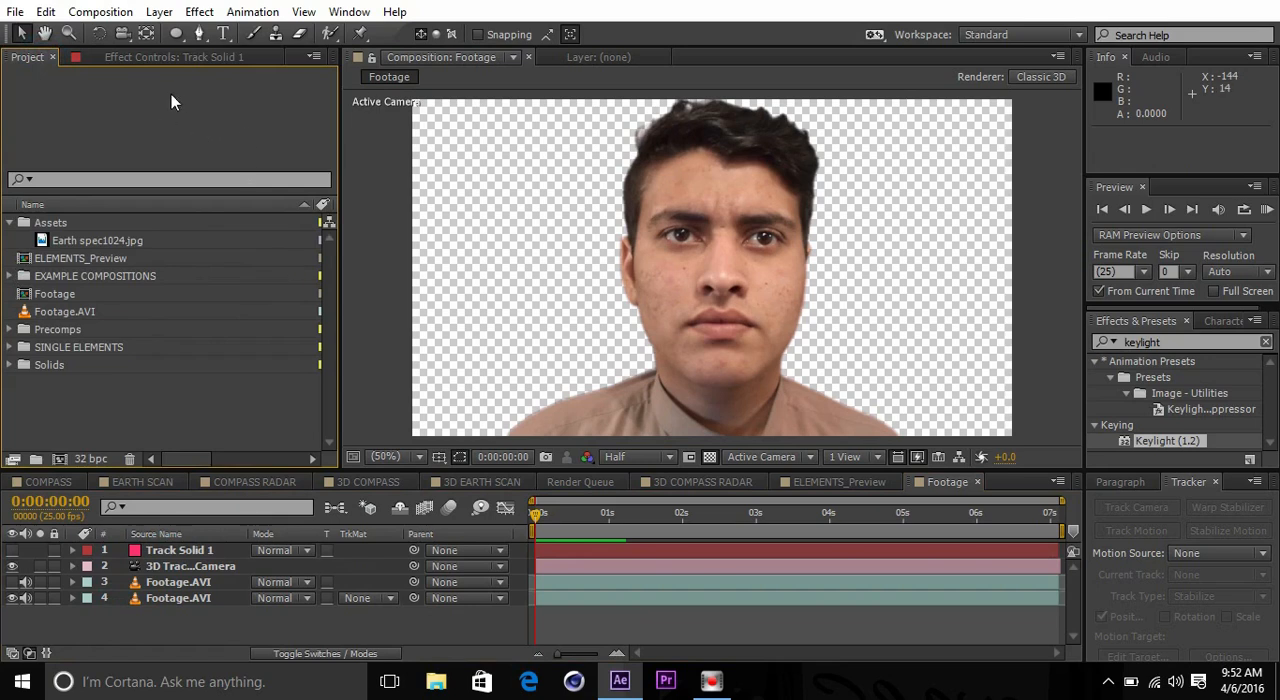
{"action": "mouse_move", "coordinate": [38, 290]}
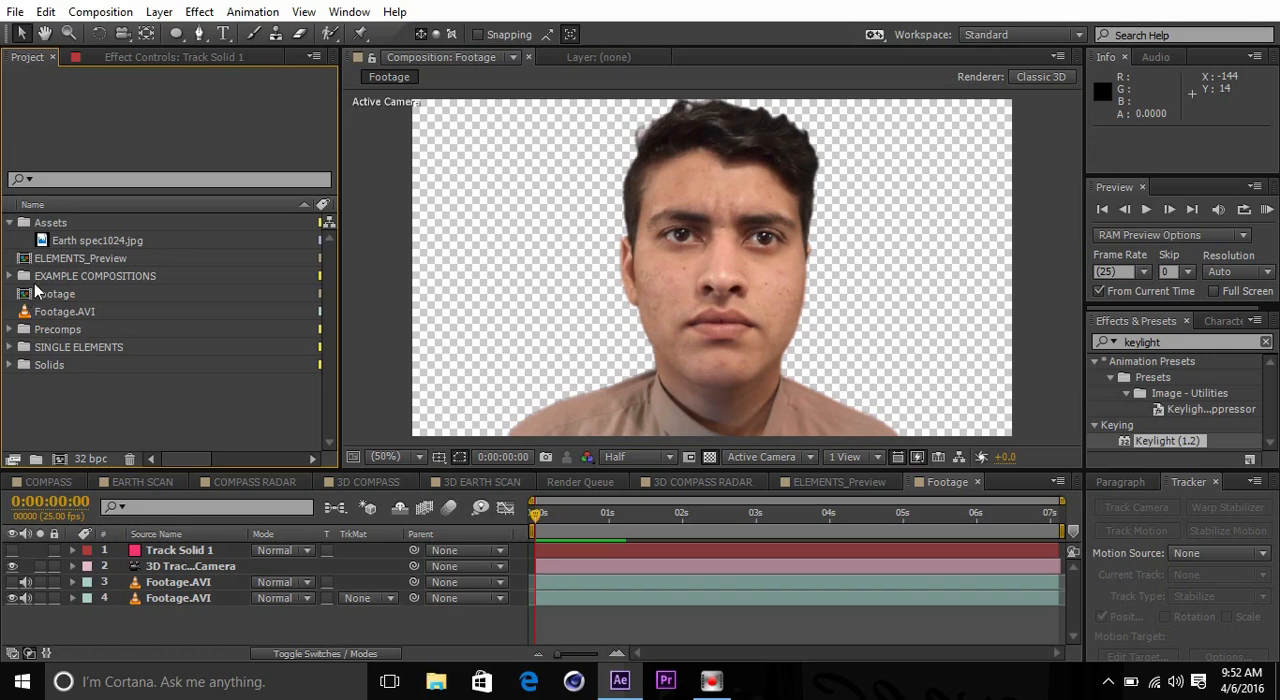
{"action": "left_click", "coordinate": [10, 276]}
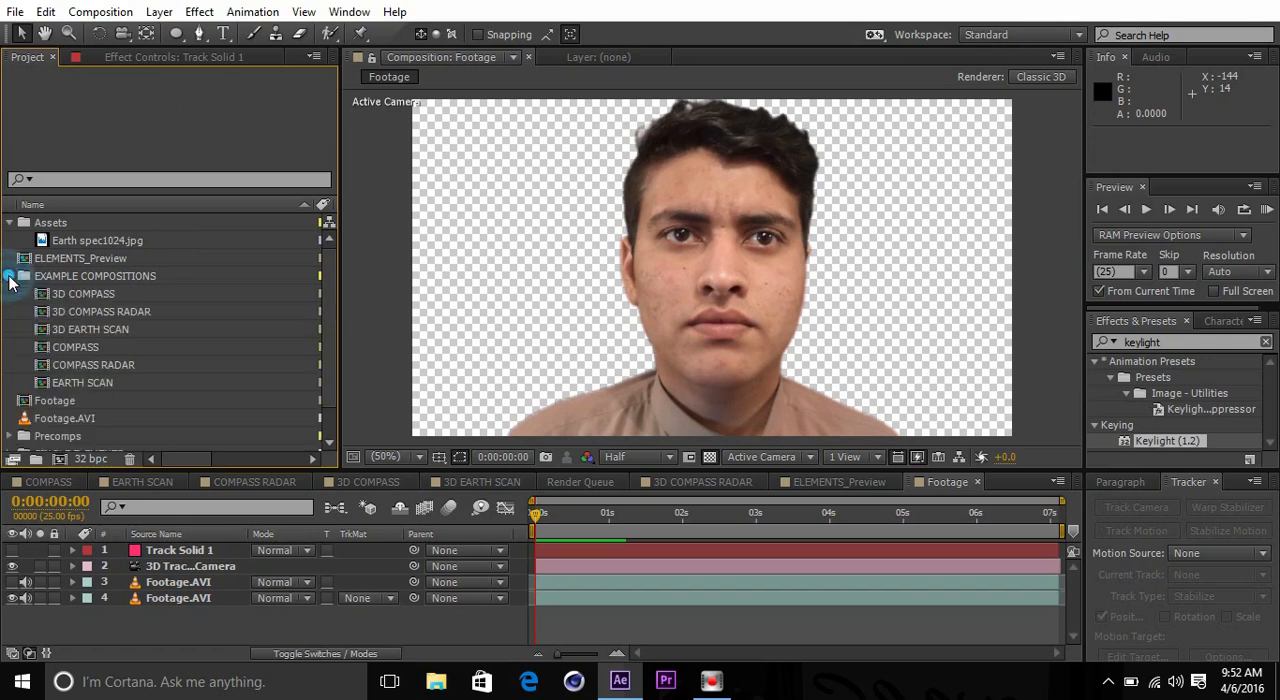
{"action": "left_click", "coordinate": [85, 293]}
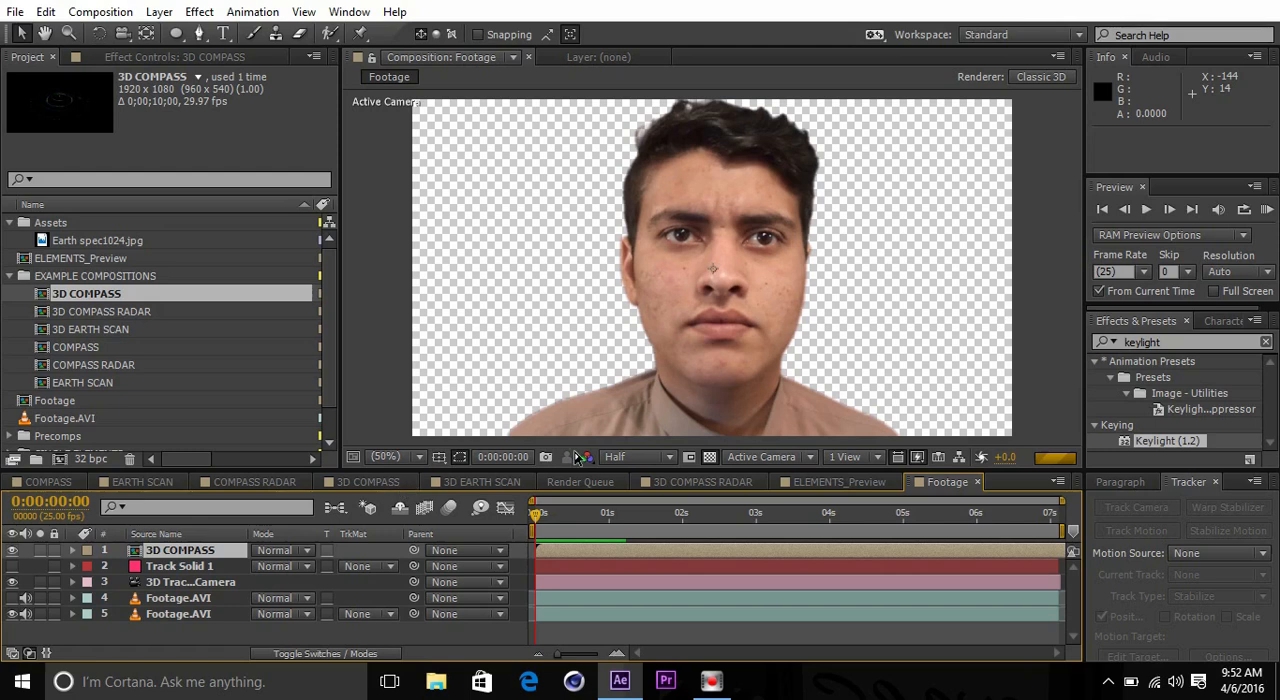
Set preview resolution to Quarter, parent the compass to Track Solid 1, then delete it.
{"action": "left_click", "coordinate": [638, 456]}
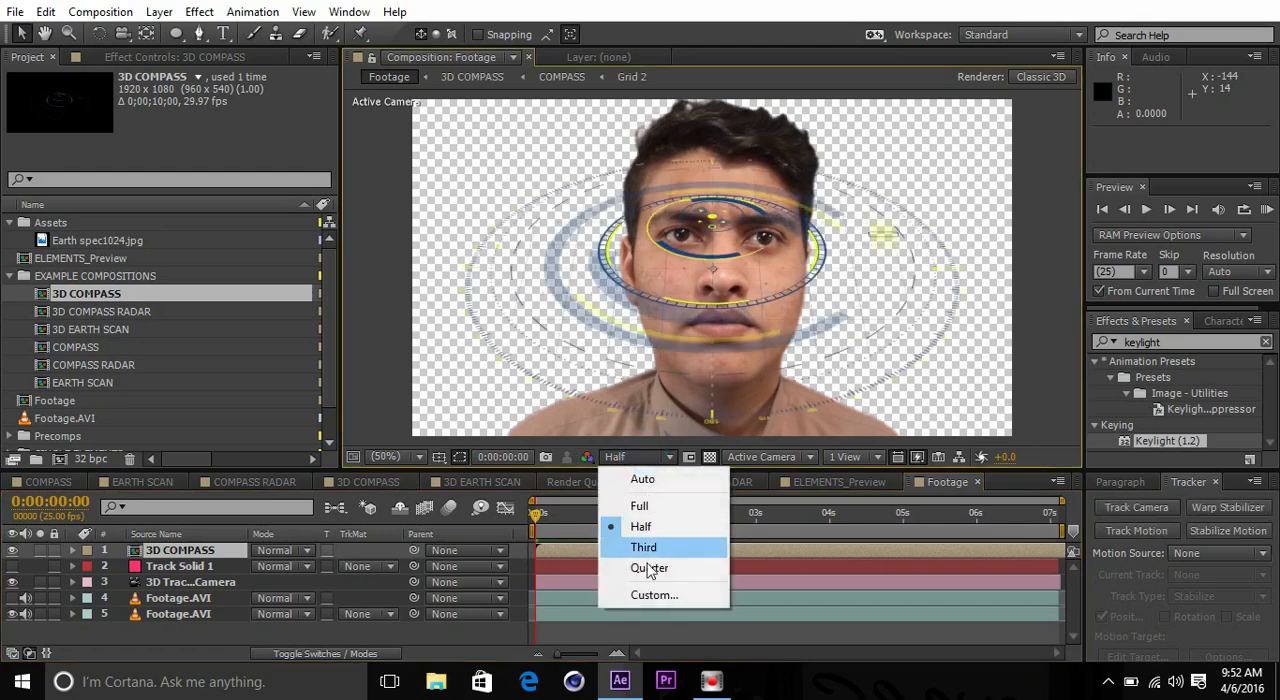
{"action": "left_click", "coordinate": [649, 568]}
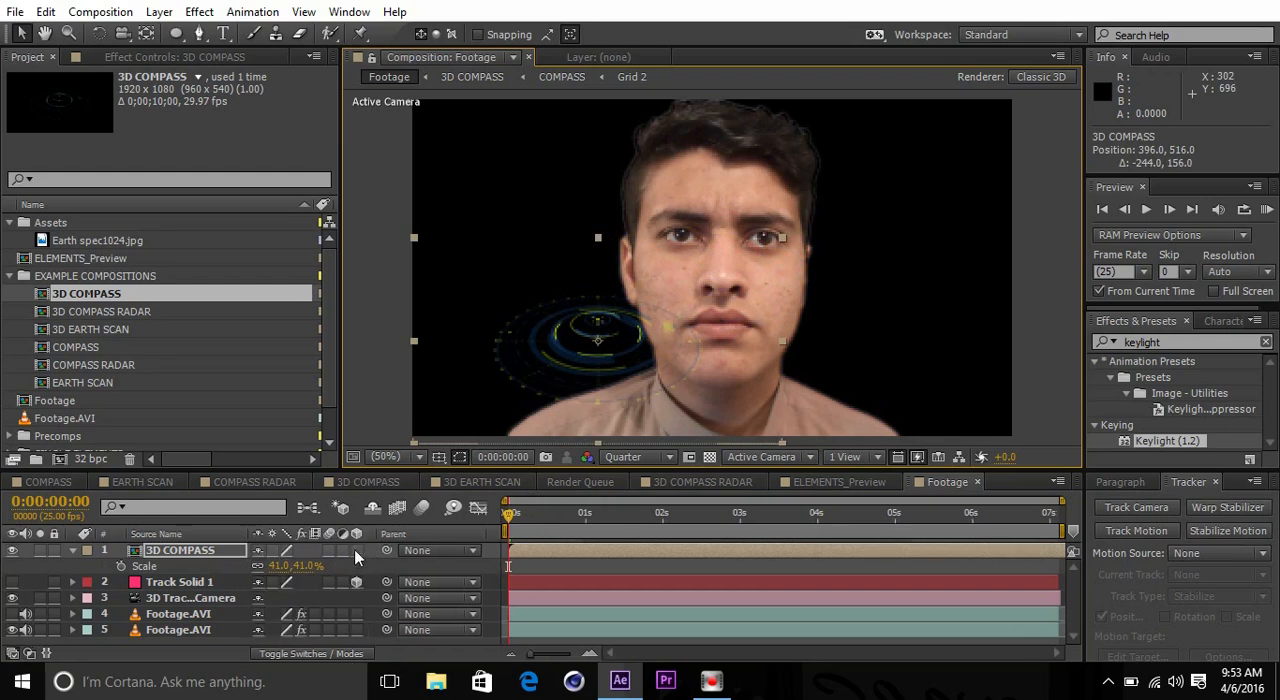
{"action": "left_click", "coordinate": [72, 550]}
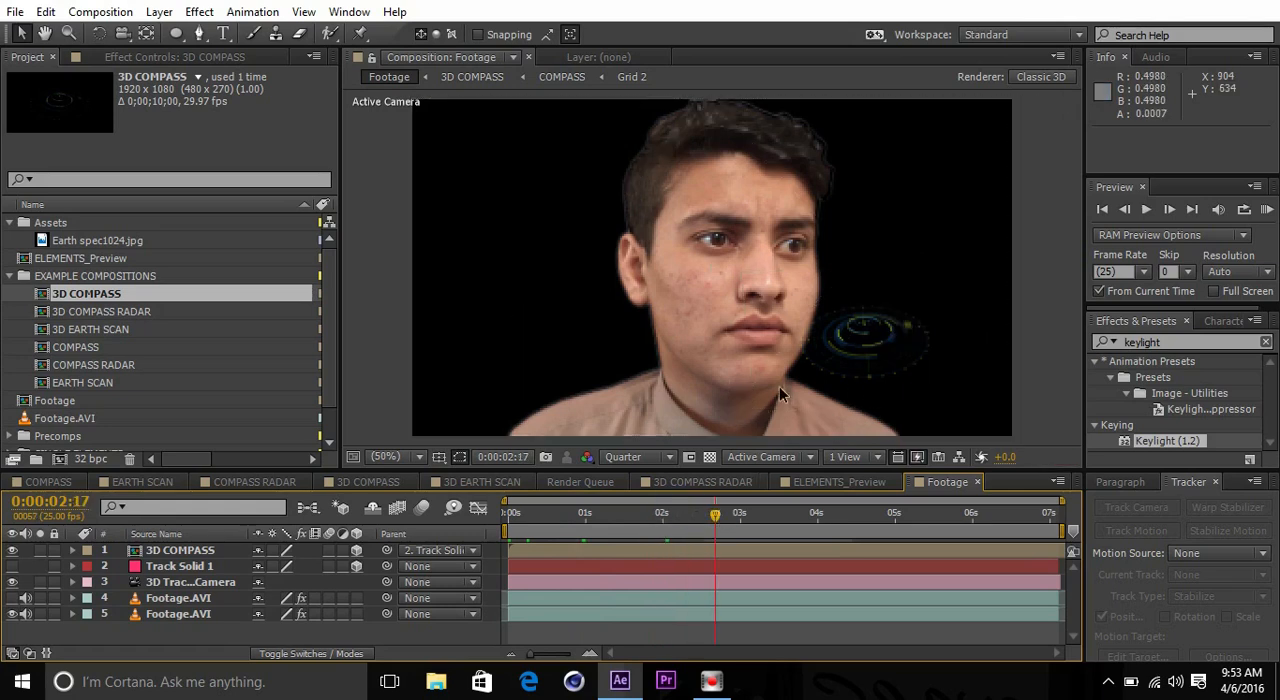
{"action": "left_click", "coordinate": [179, 550]}
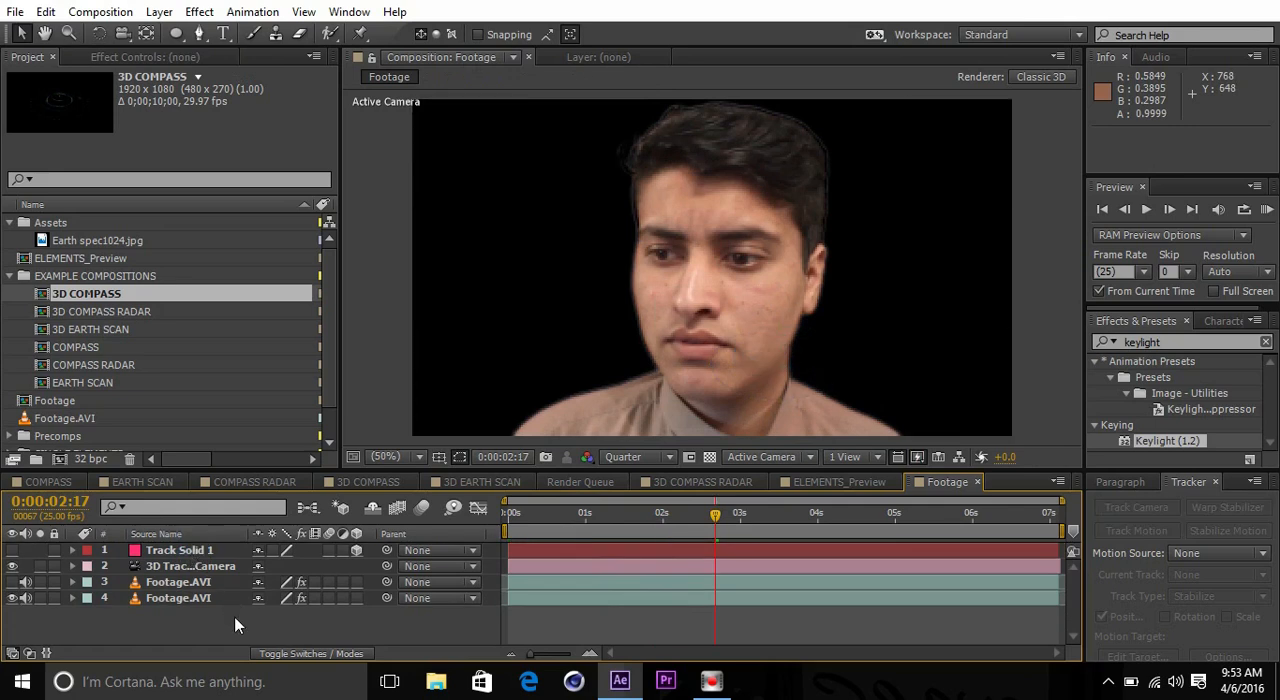
{"action": "mouse_move", "coordinate": [180, 608]}
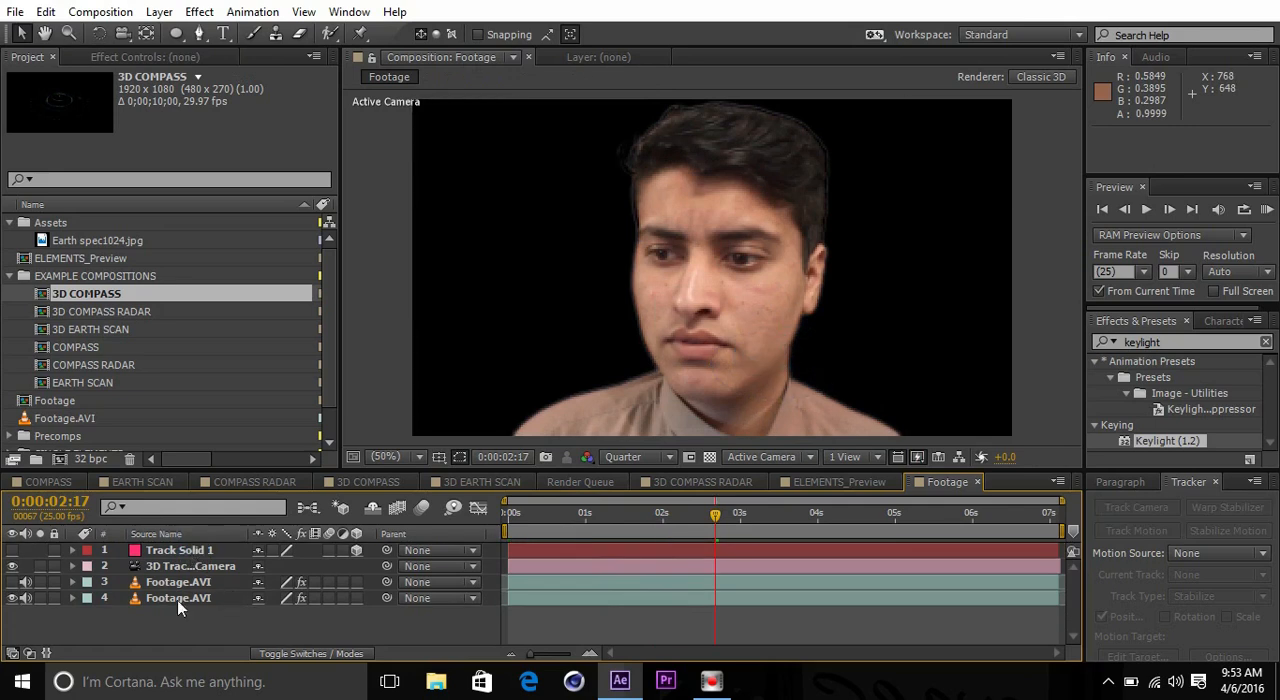
Add a black solid with a Subtract oval mask feathered 106 px around the face.
{"action": "left_click", "coordinate": [159, 11]}
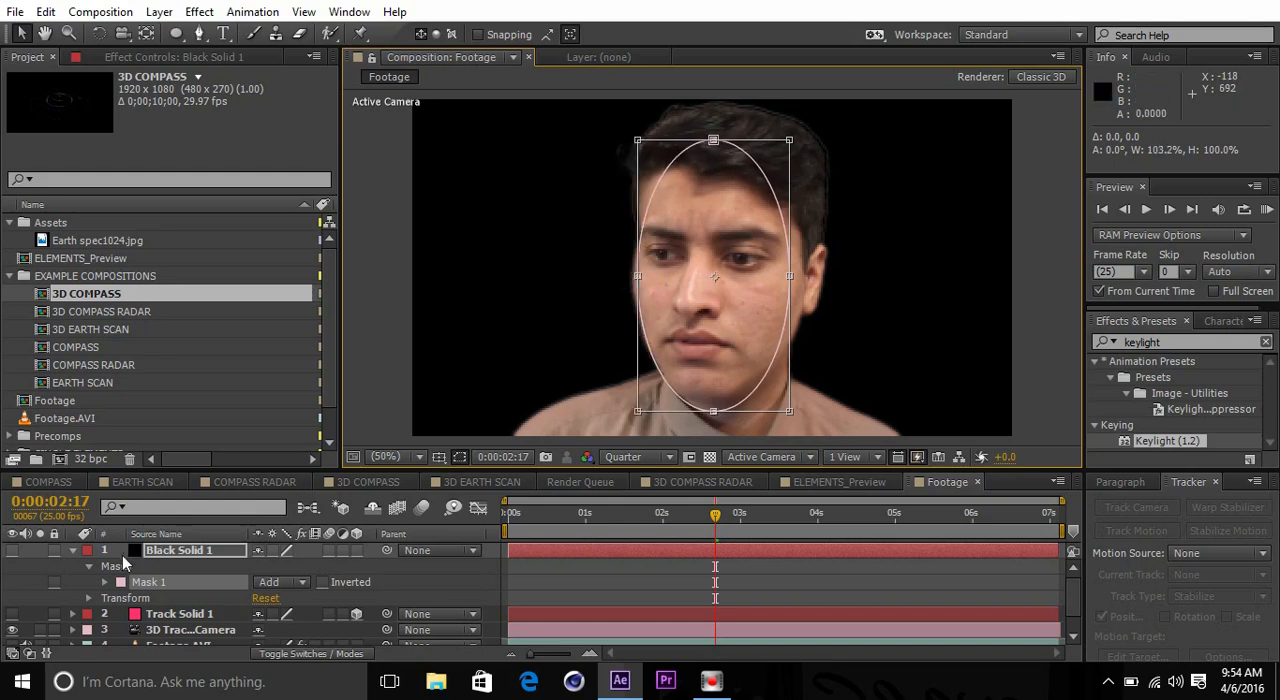
{"action": "left_click", "coordinate": [280, 582]}
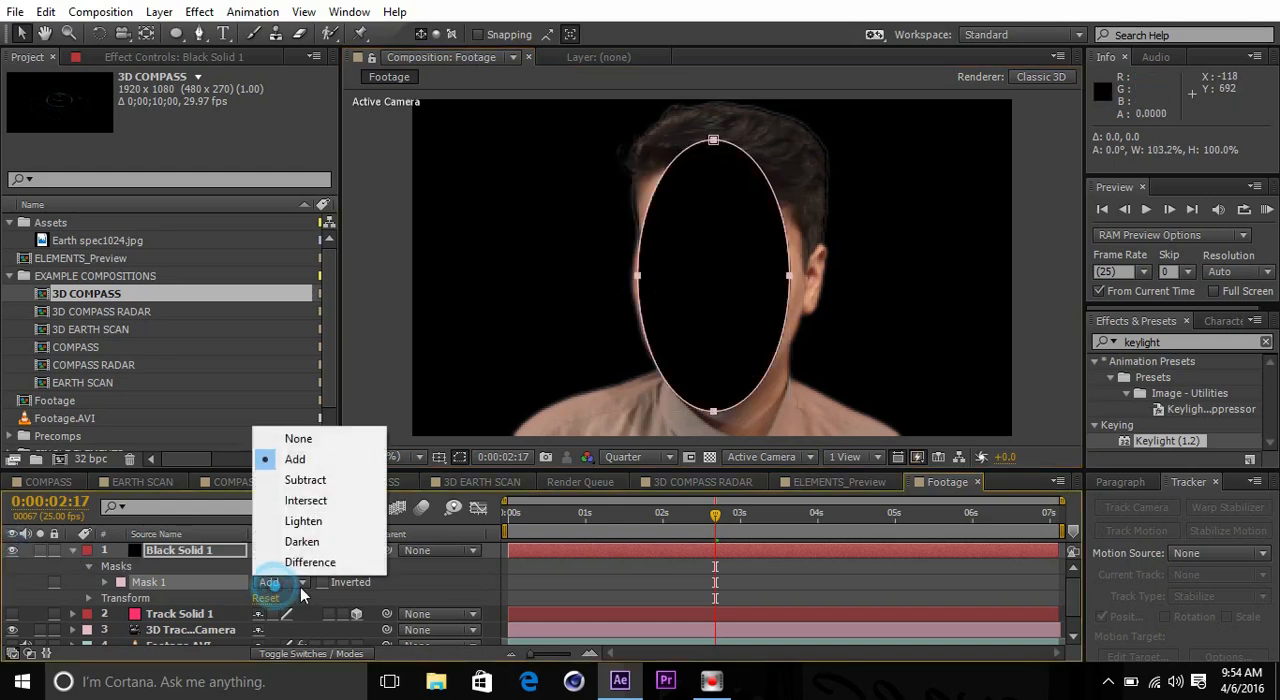
{"action": "left_click", "coordinate": [305, 479]}
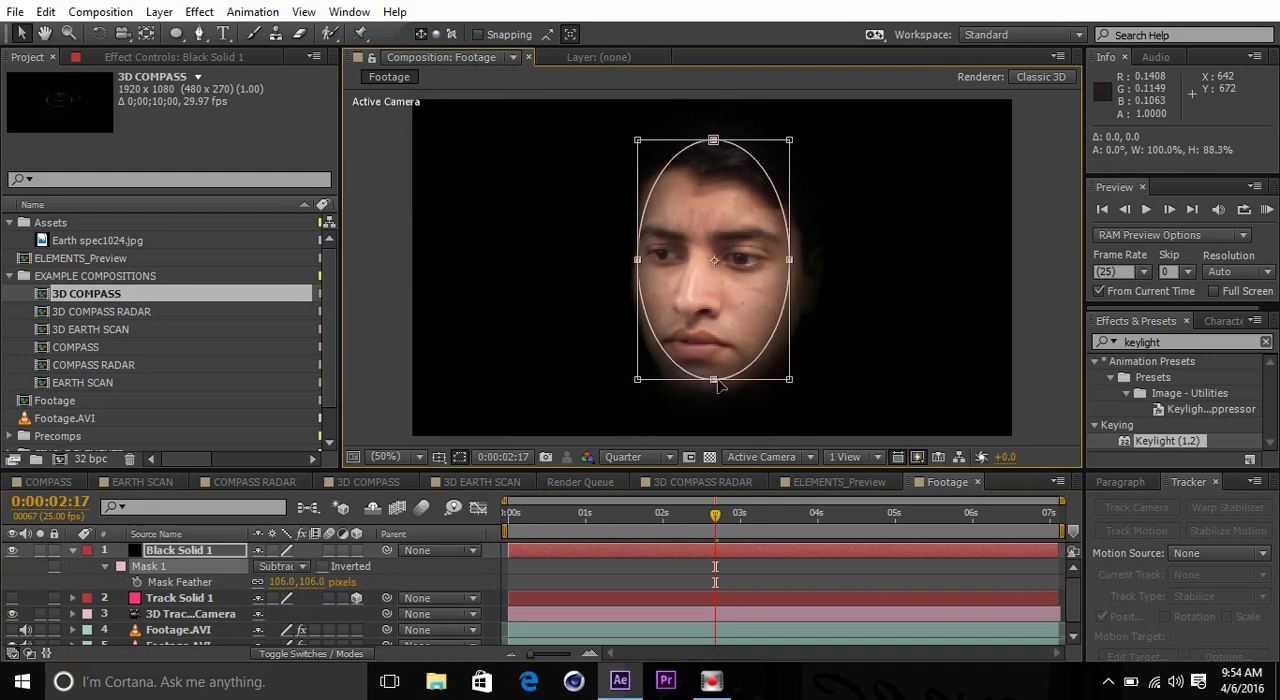
{"action": "left_click_drag", "start_coordinate": [712, 141], "coordinate": [712, 155]}
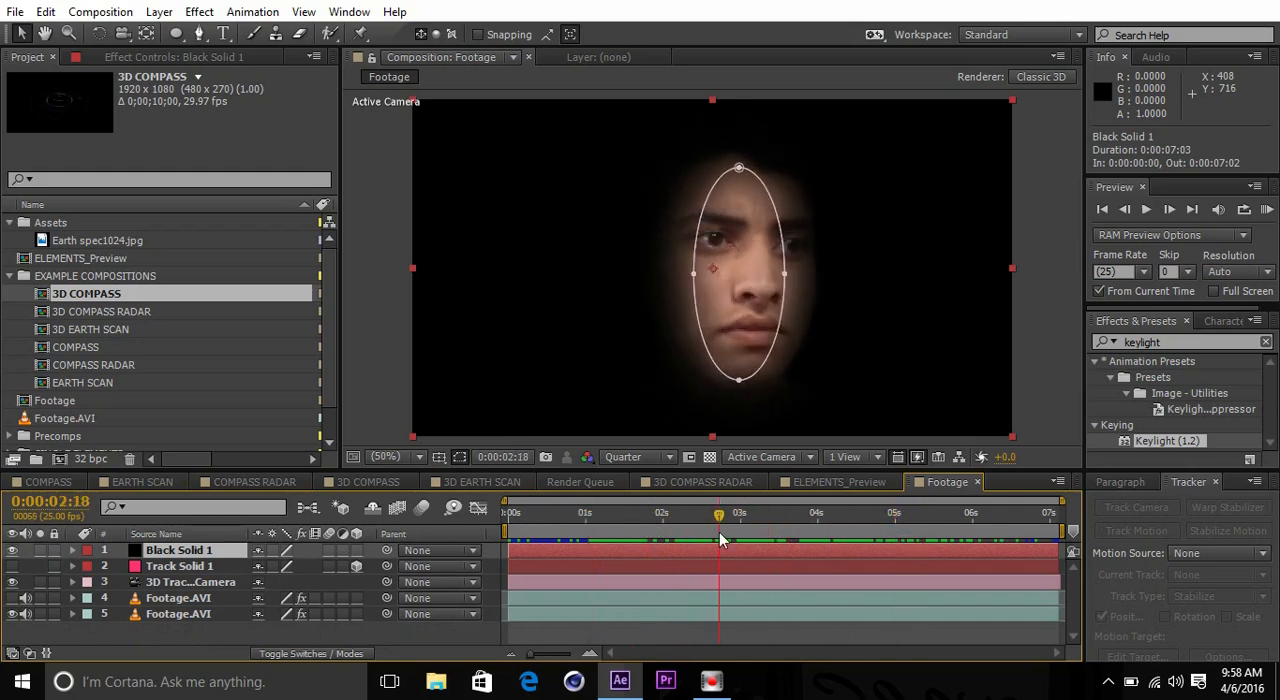
Add the Grid and Interface Display layers, parented to Track Solid 1.
{"action": "left_click_drag", "start_coordinate": [718, 513], "coordinate": [893, 513]}
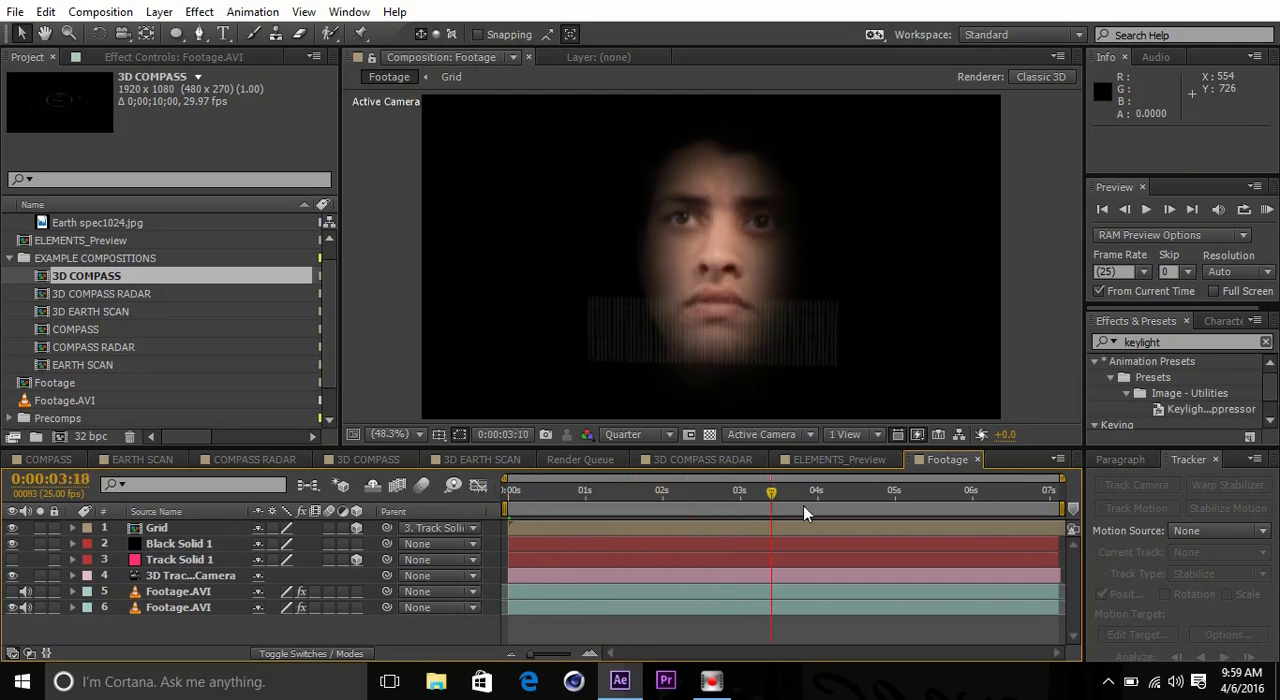
{"action": "left_click", "coordinate": [930, 490]}
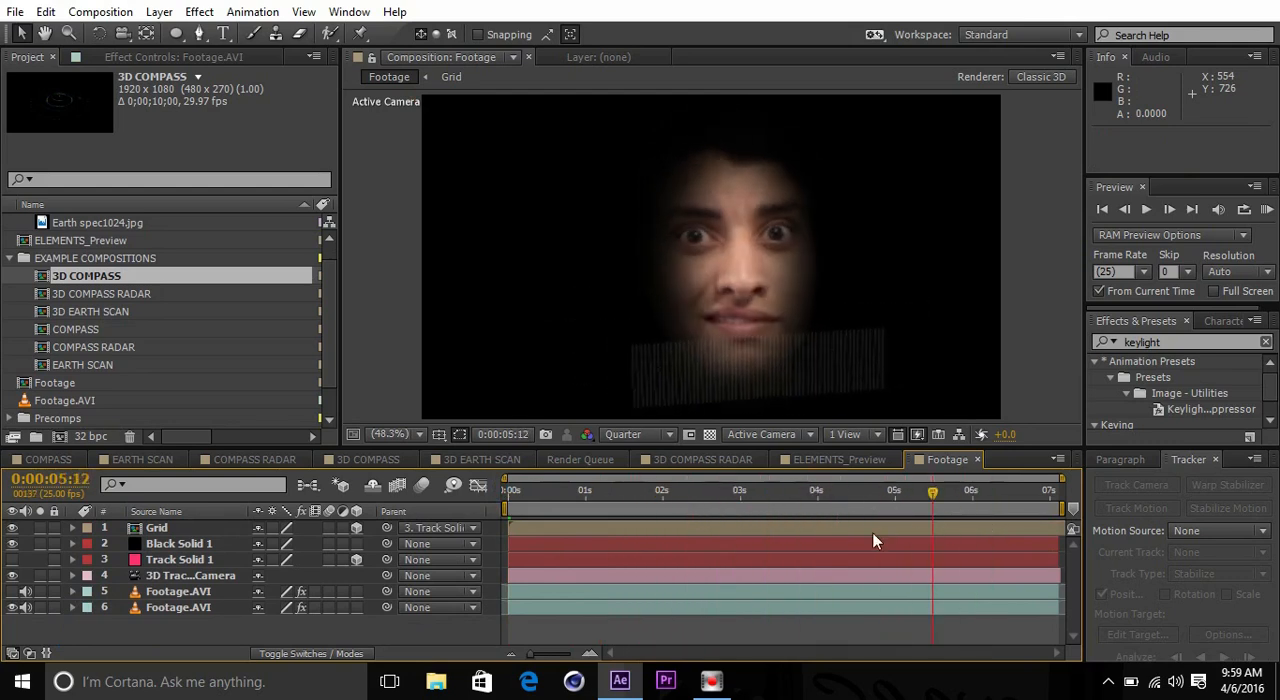
{"action": "left_click", "coordinate": [590, 490]}
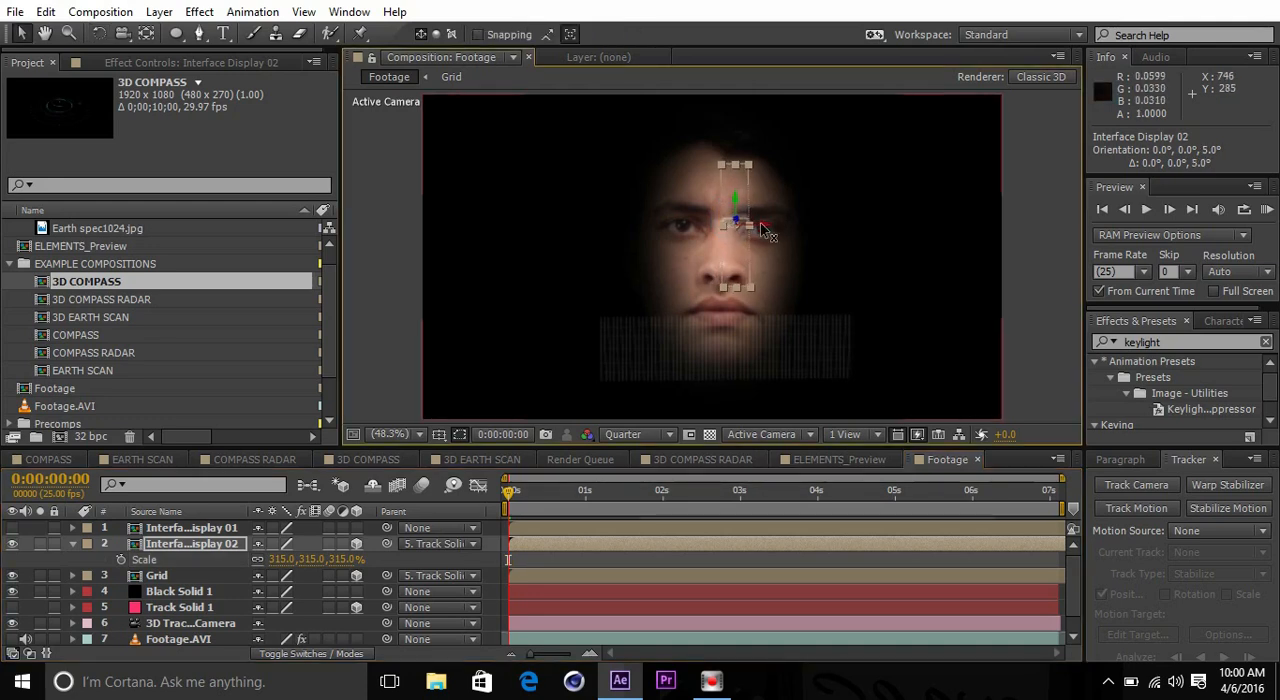
Slide the 315% Interface Display 02 beside the face and scrub to confirm tracking.
{"action": "left_click_drag", "start_coordinate": [735, 220], "coordinate": [825, 225]}
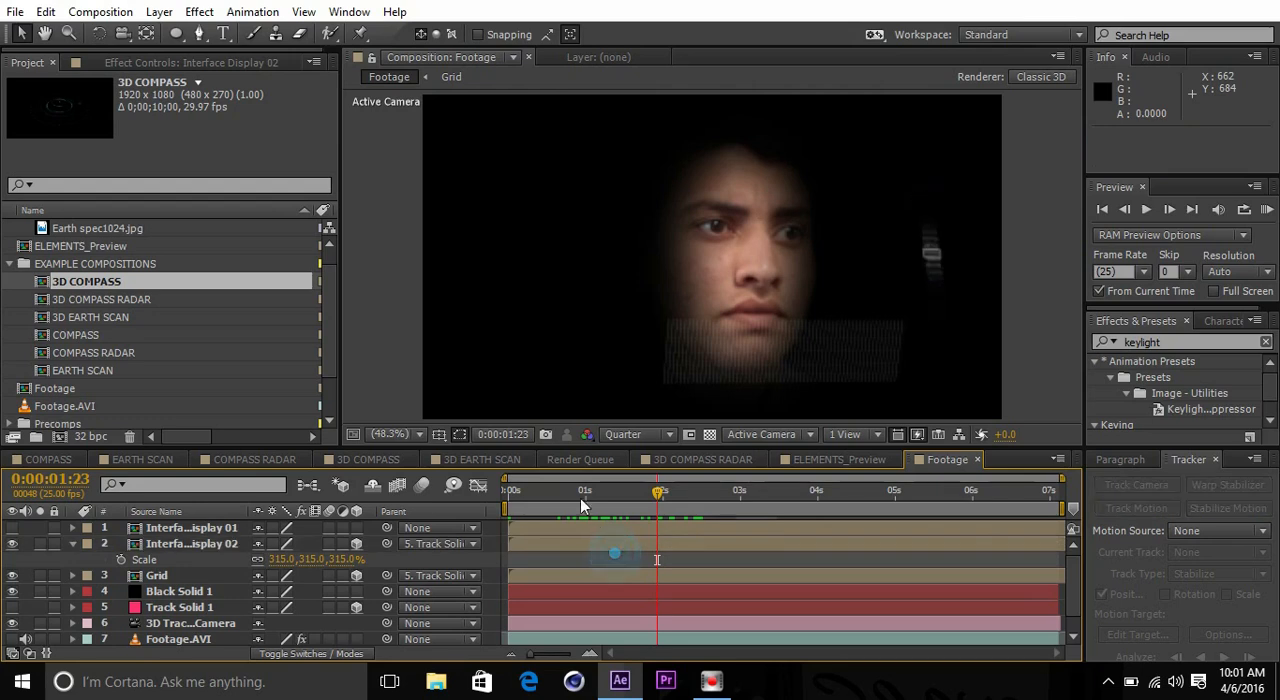
{"action": "left_click_drag", "start_coordinate": [657, 490], "coordinate": [604, 490]}
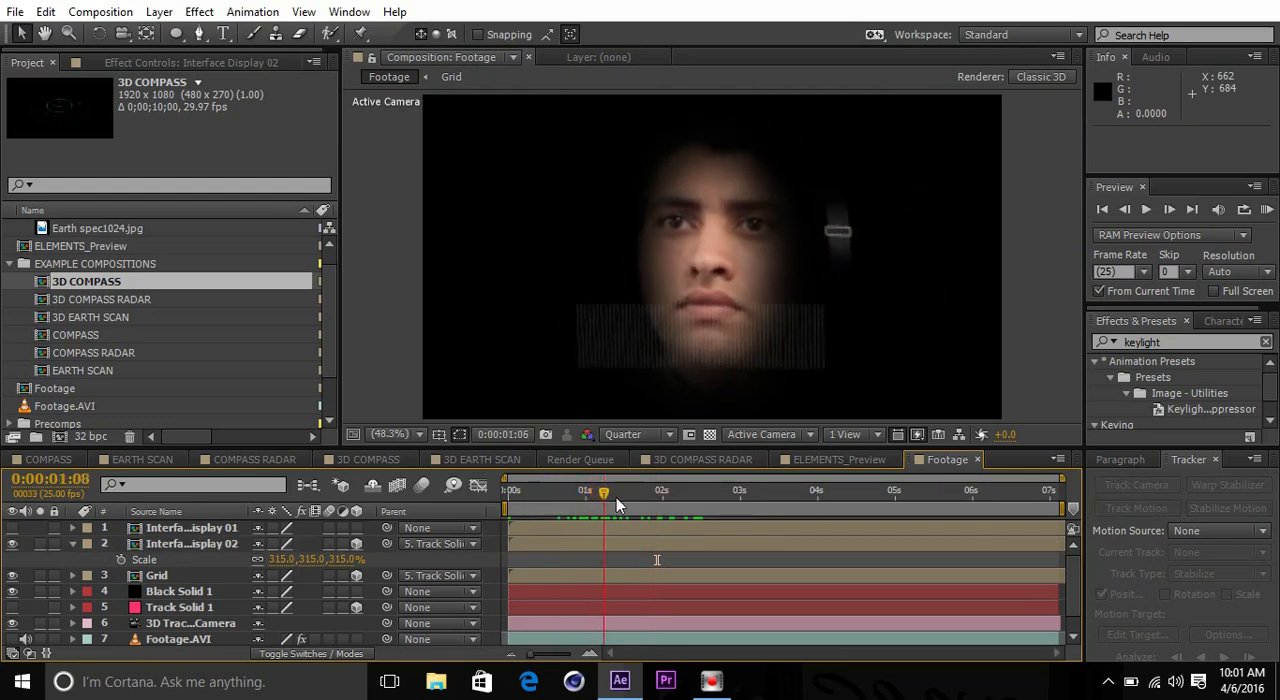
{"action": "left_click_drag", "start_coordinate": [605, 490], "coordinate": [635, 490]}
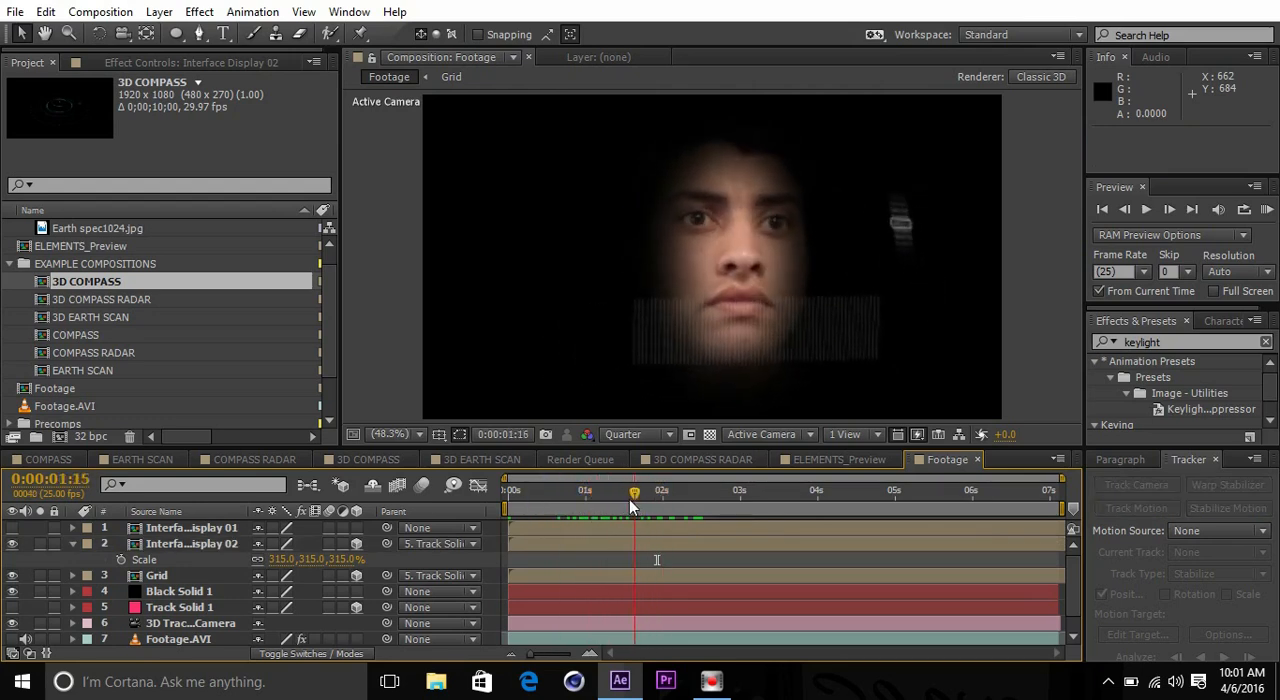
{"action": "left_click_drag", "start_coordinate": [634, 490], "coordinate": [592, 490]}
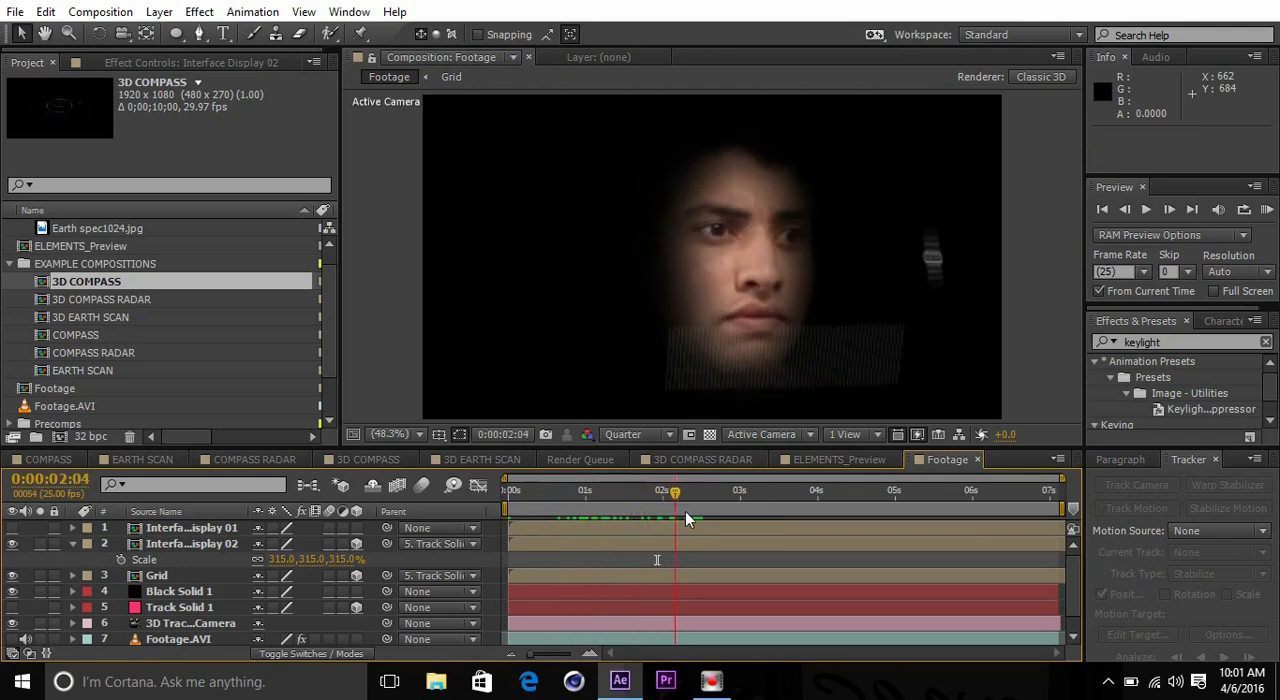
{"action": "left_click_drag", "start_coordinate": [675, 490], "coordinate": [650, 490]}
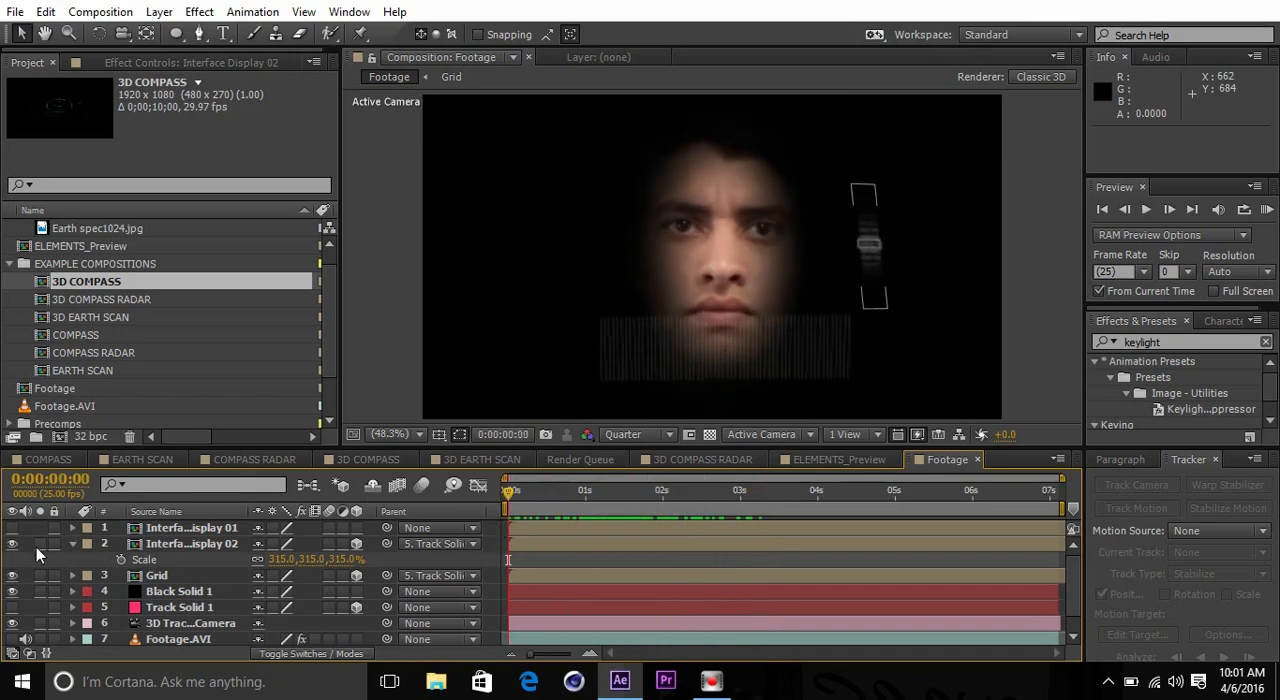
Place the globe, crosshair, circles and bar HUD elements around the face, then scrub to verify.
{"action": "left_click", "coordinate": [191, 527]}
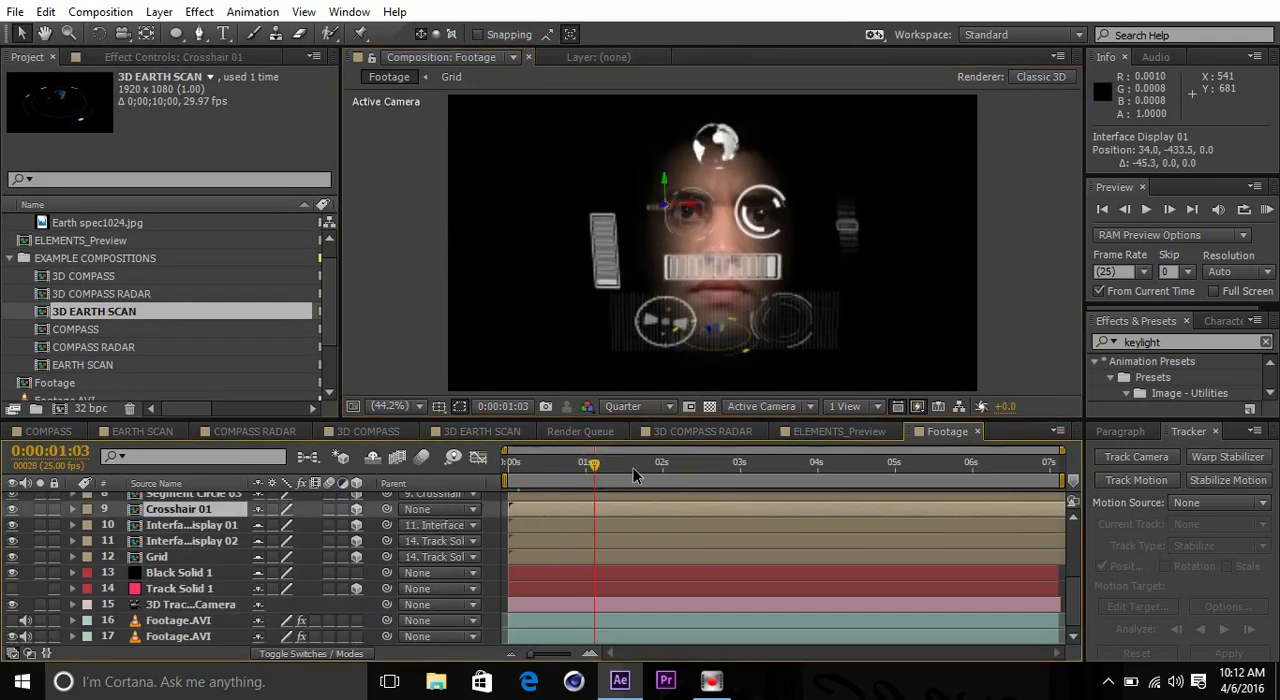
{"action": "left_click_drag", "start_coordinate": [592, 462], "coordinate": [719, 462]}
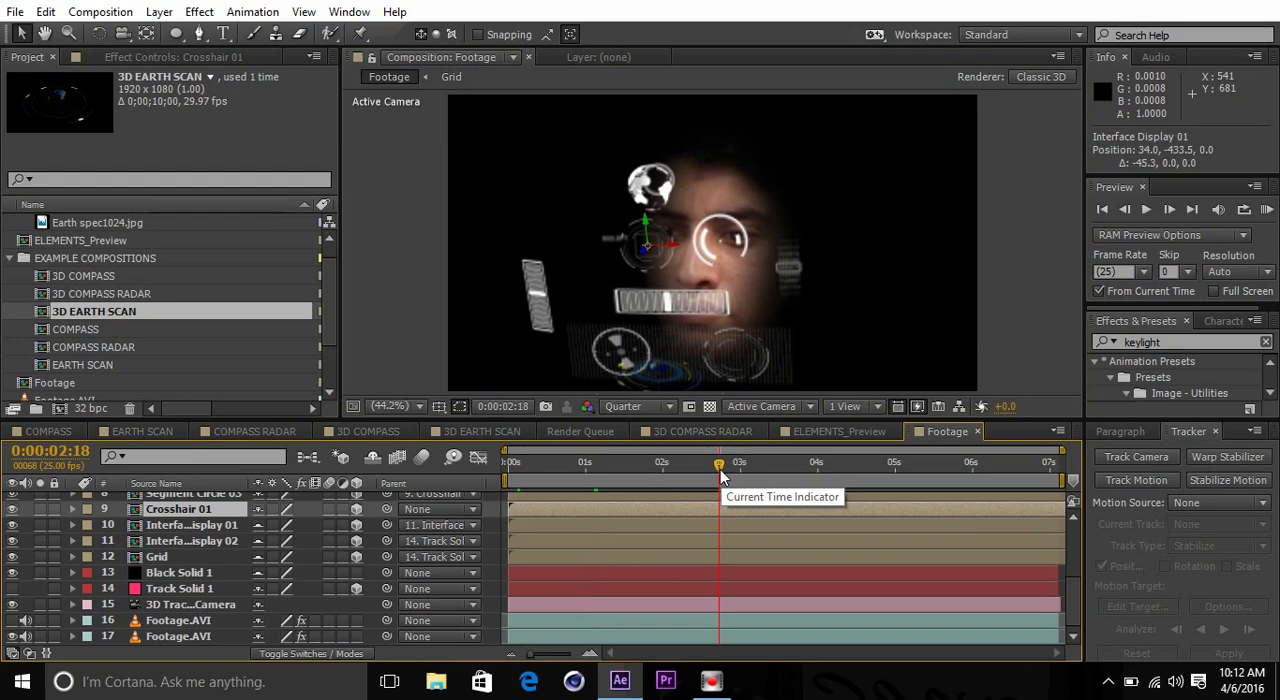
{"action": "left_click_drag", "start_coordinate": [718, 462], "coordinate": [572, 462]}
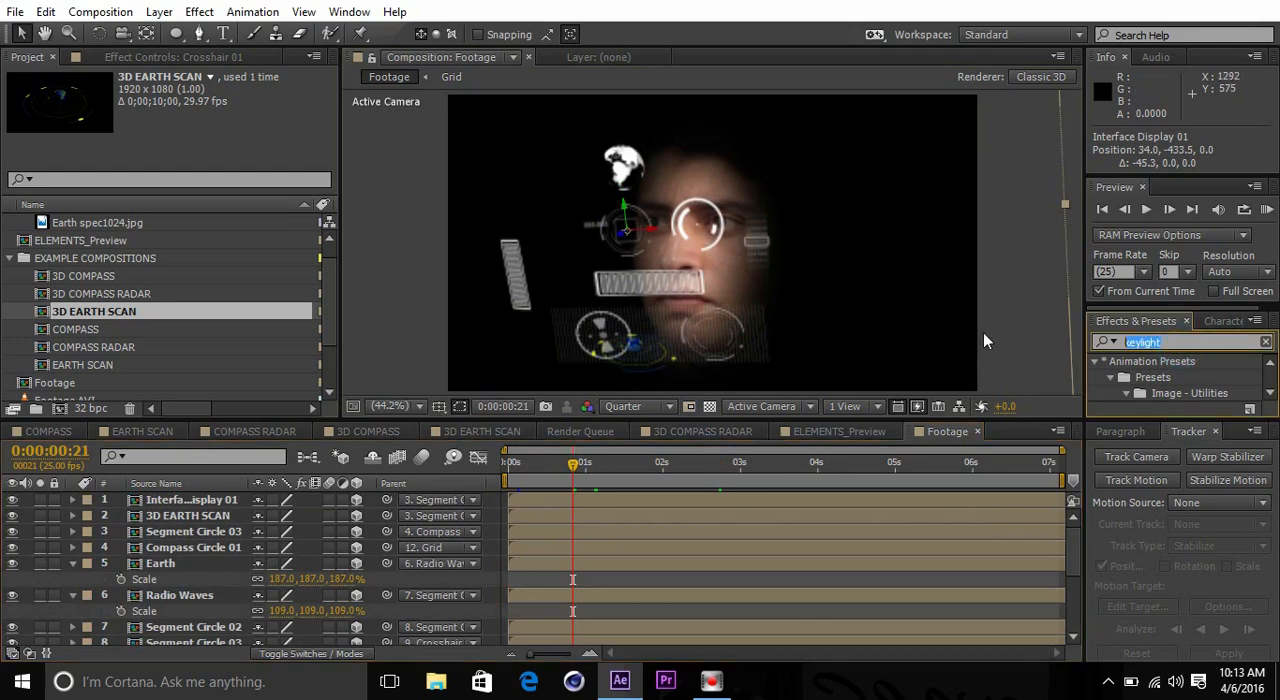
Apply Tint to Interface Display 01 with Map White To set to light blue.
{"action": "type", "text": "tint"}
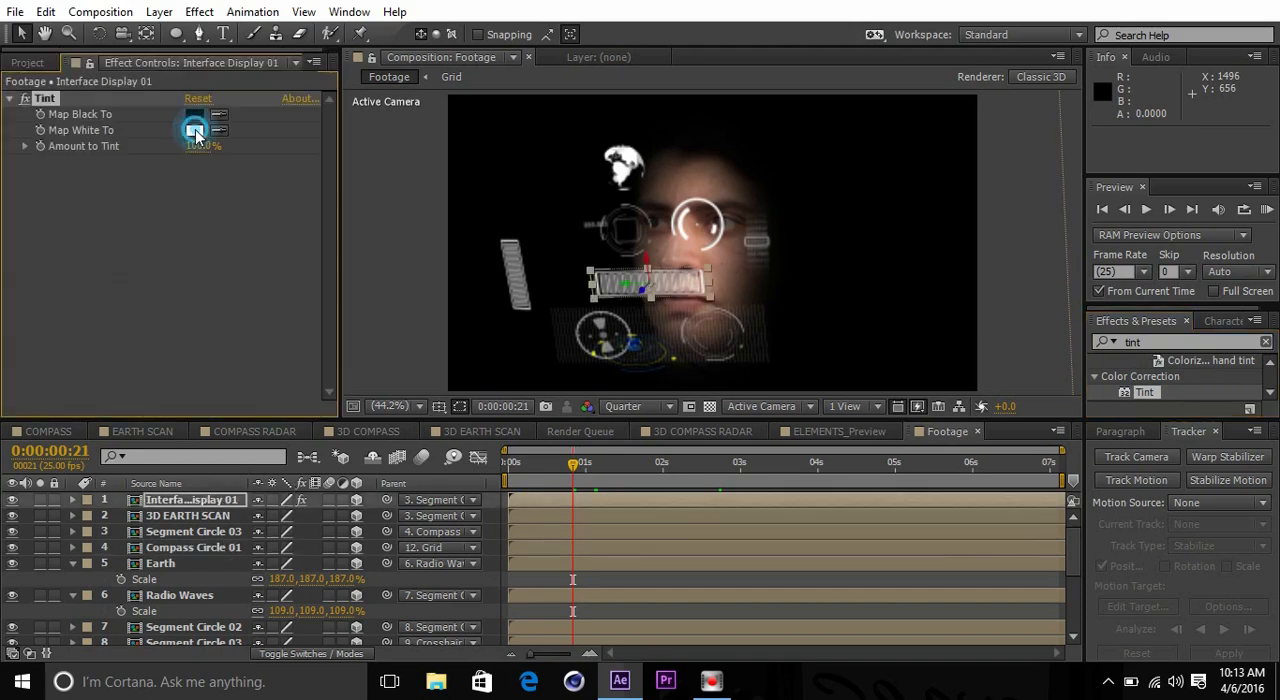
{"action": "left_click", "coordinate": [195, 130]}
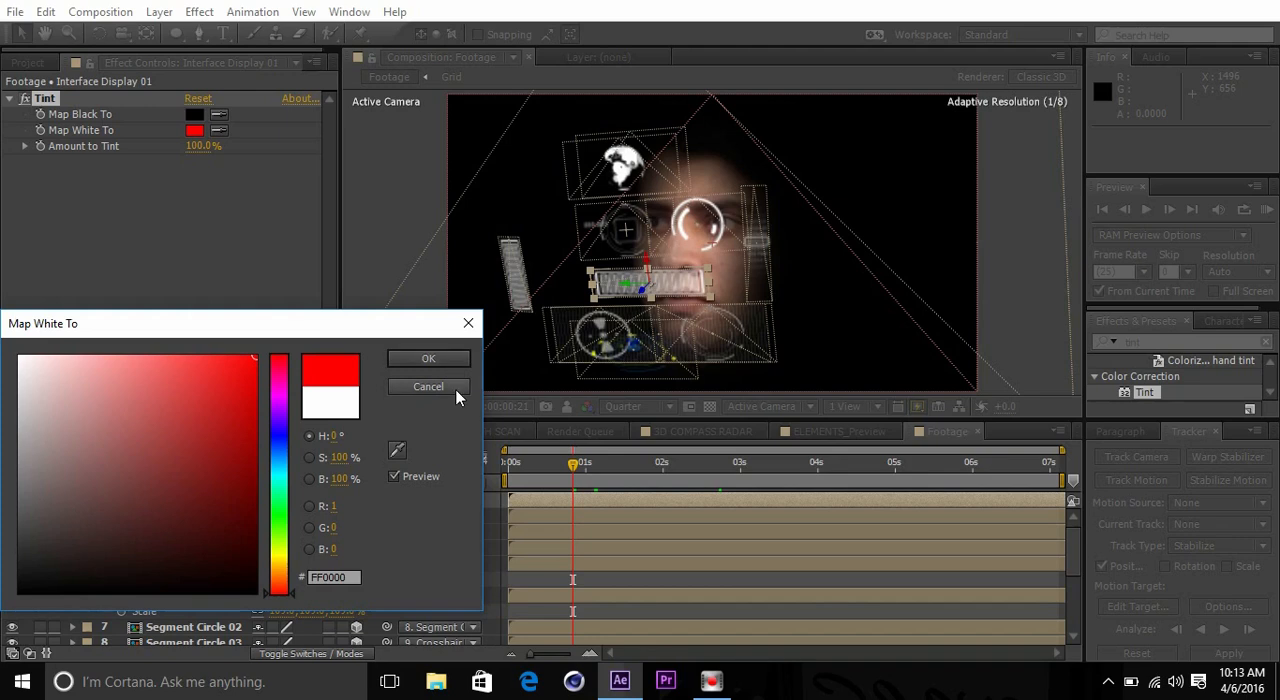
{"action": "left_click", "coordinate": [428, 358]}
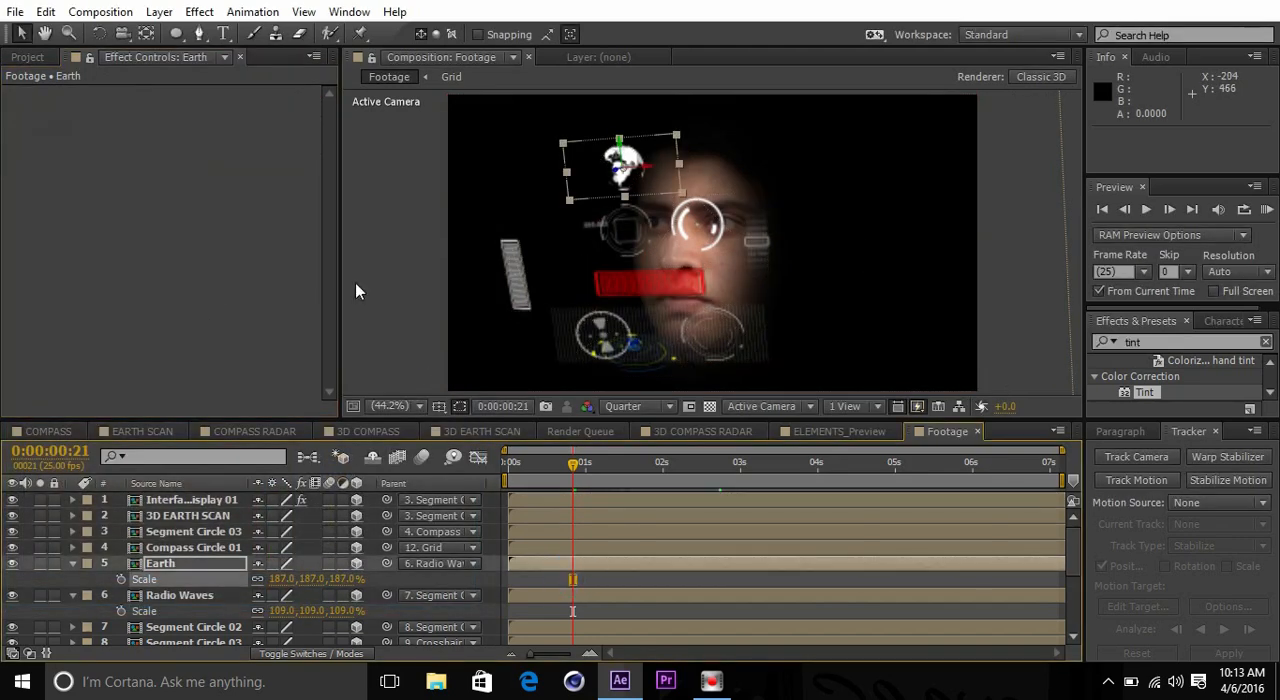
{"action": "left_click", "coordinate": [196, 131]}
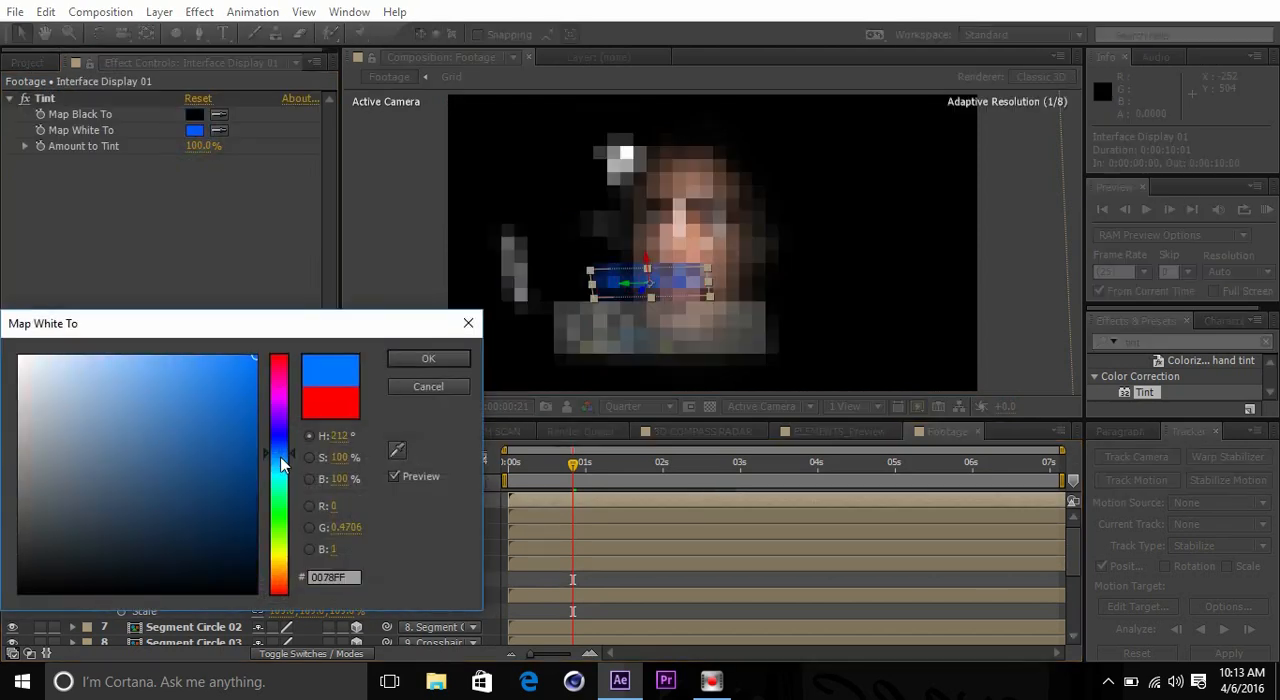
{"action": "left_click", "coordinate": [253, 402]}
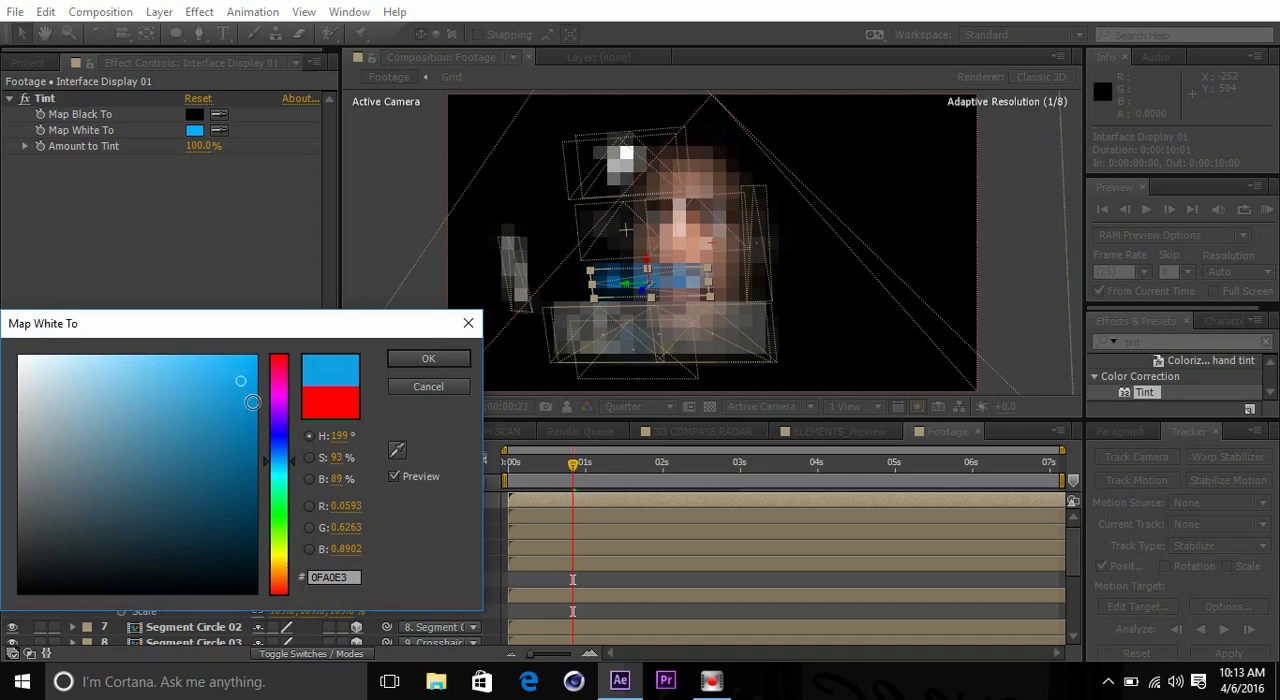
{"action": "left_click", "coordinate": [427, 358]}
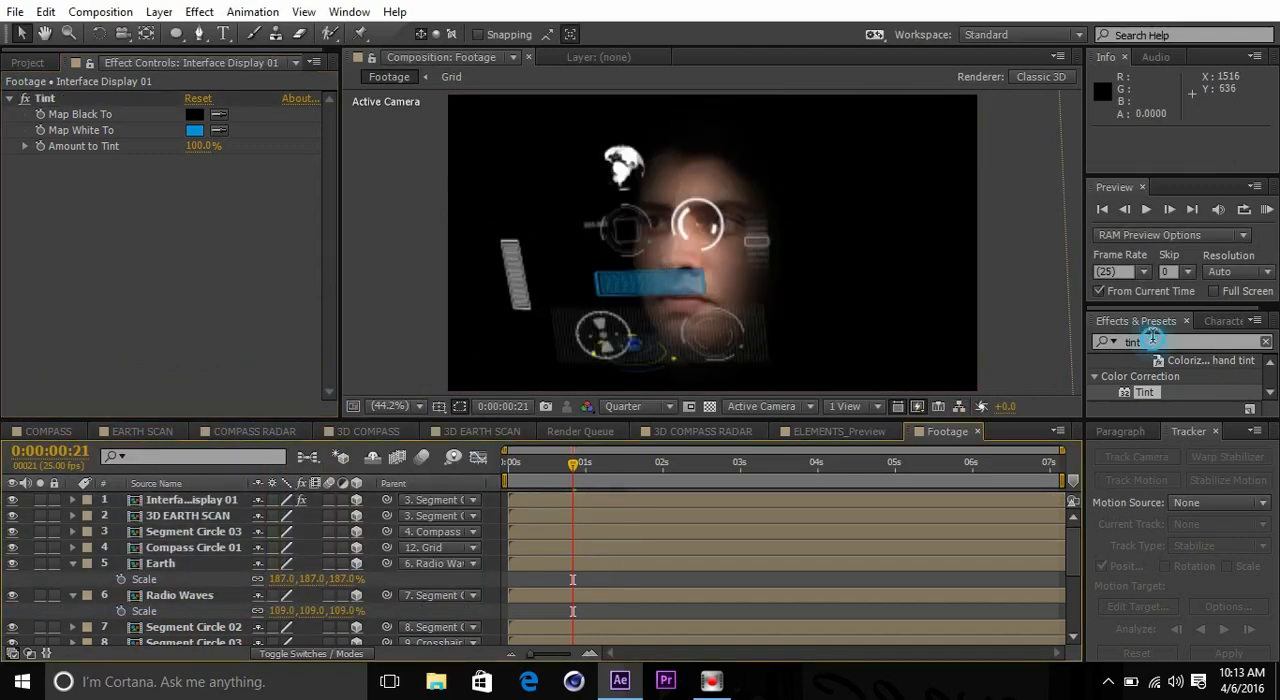
{"action": "type", "text": "glow"}
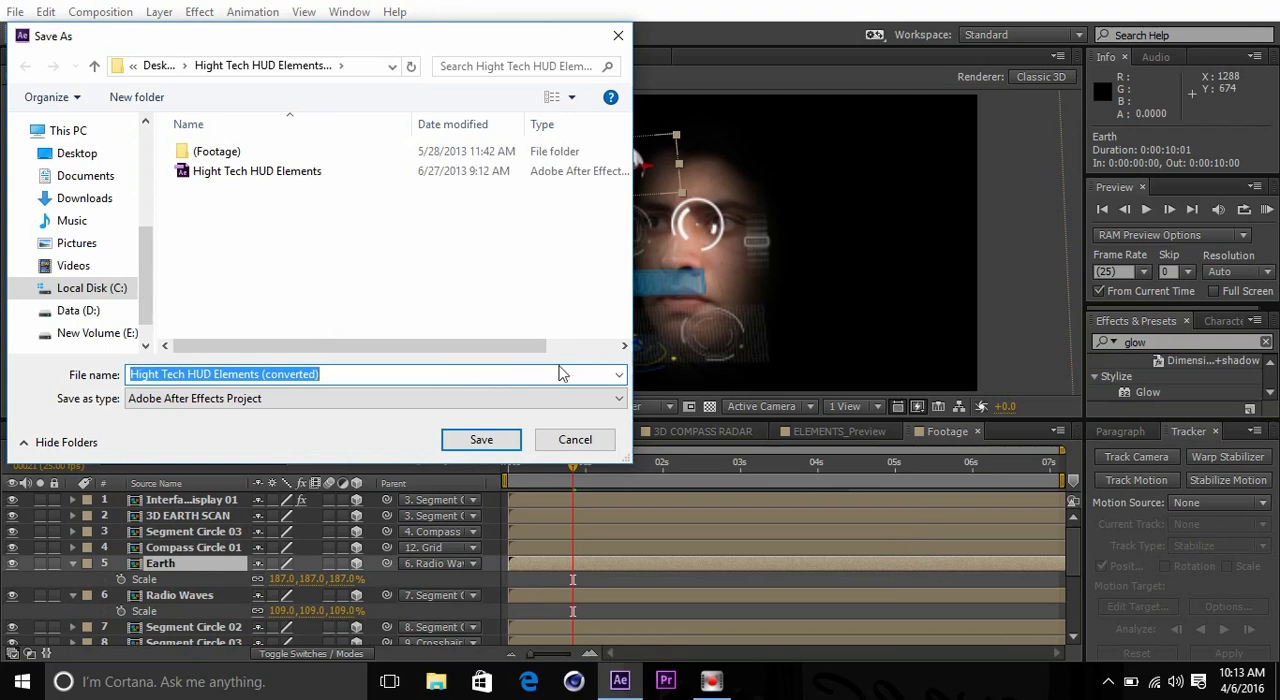
Save the project and add Glow to Interface Display 01 with threshold 42.4%, radius 86.
{"action": "left_click", "coordinate": [481, 439]}
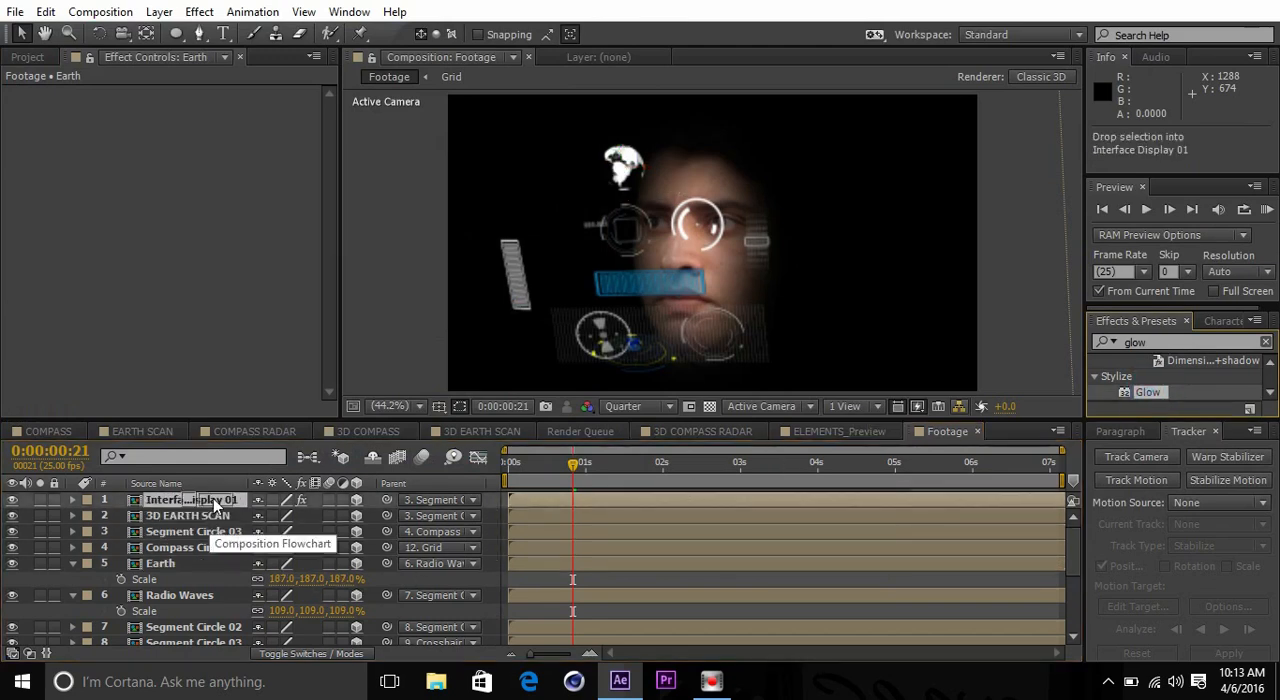
{"action": "left_click", "coordinate": [190, 499]}
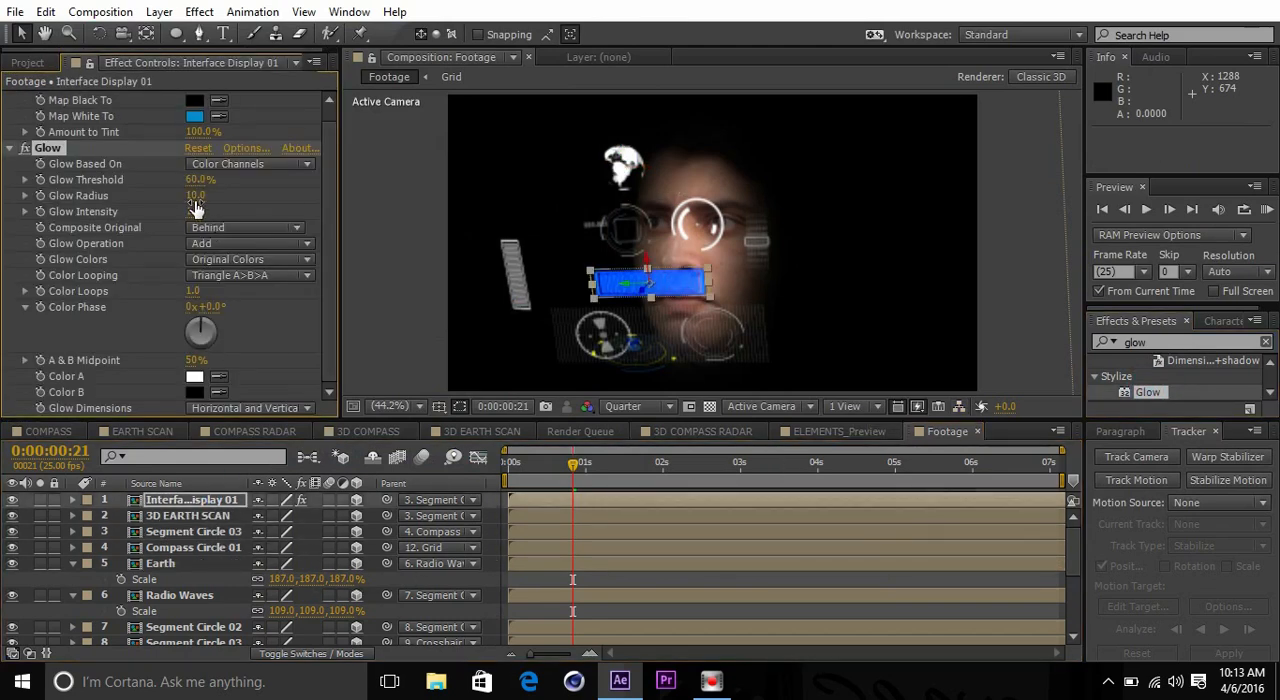
{"action": "left_click_drag", "start_coordinate": [200, 179], "coordinate": [185, 179]}
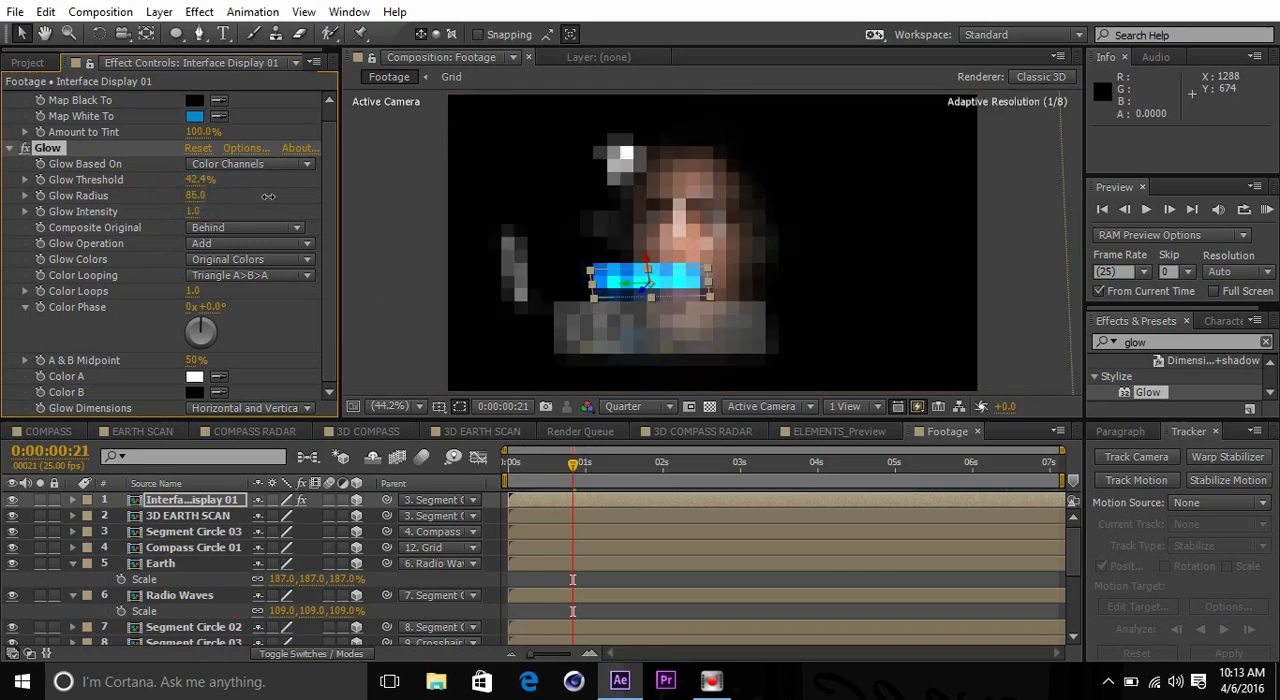
{"action": "left_click_drag", "start_coordinate": [195, 195], "coordinate": [200, 195]}
{"action": "type", "text": "optics"}
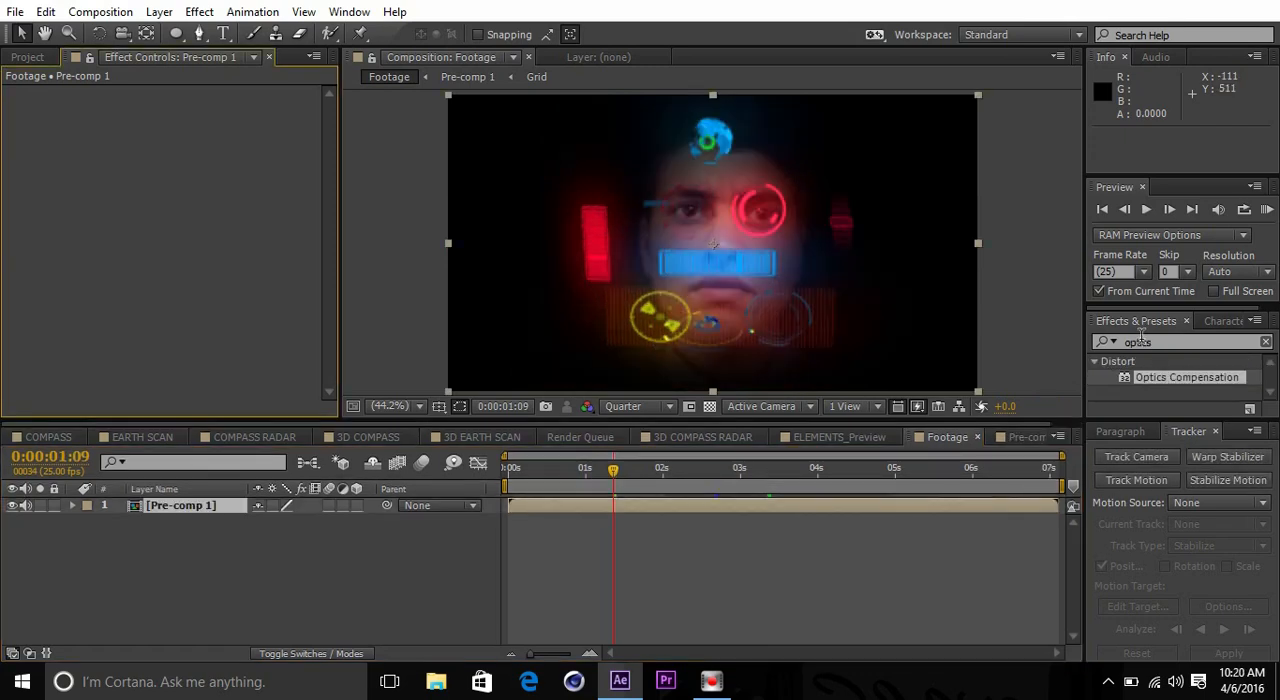
Apply Optics Compensation to Pre-comp 1 with Reverse Lens Distortion checked.
{"action": "double_click", "coordinate": [1187, 377]}
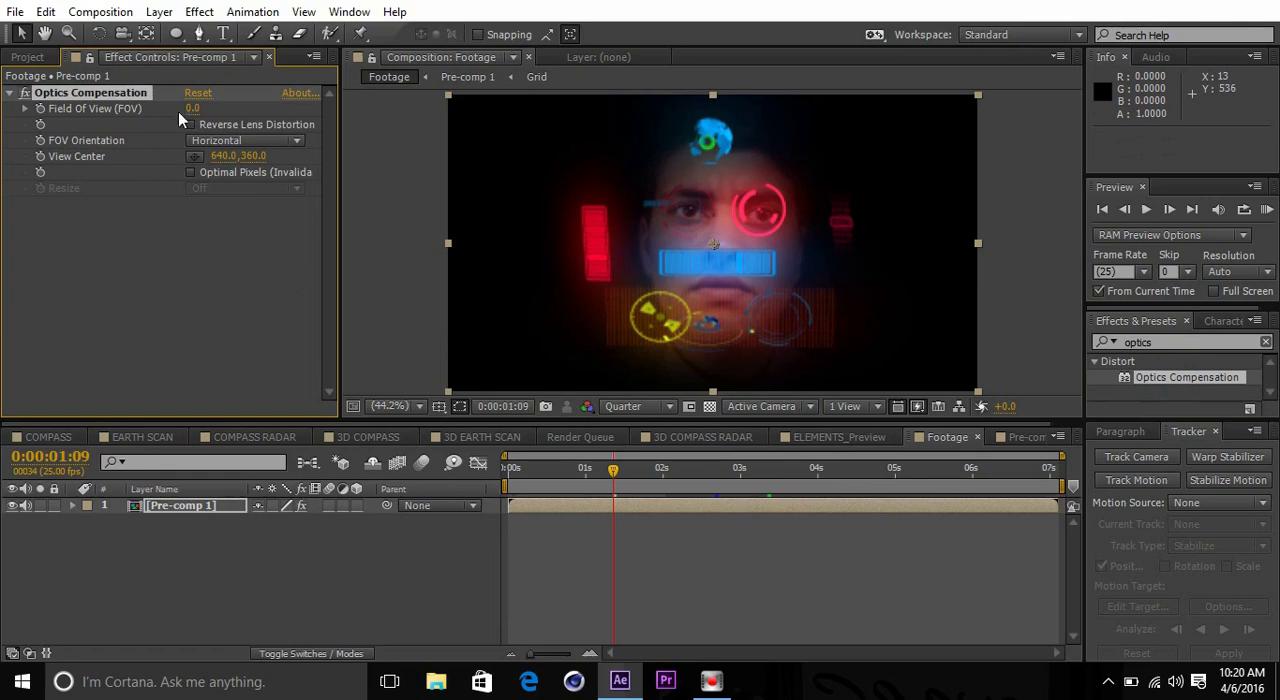
{"action": "mouse_move", "coordinate": [190, 132]}
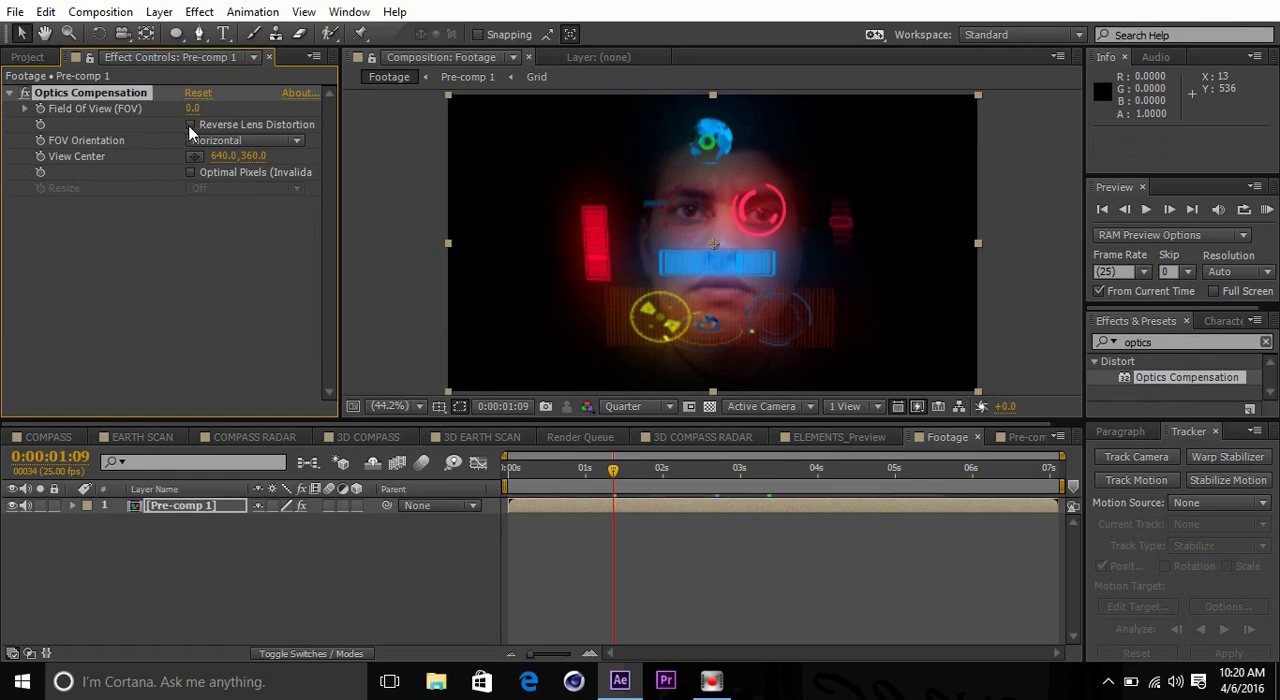
{"action": "left_click", "coordinate": [191, 124]}
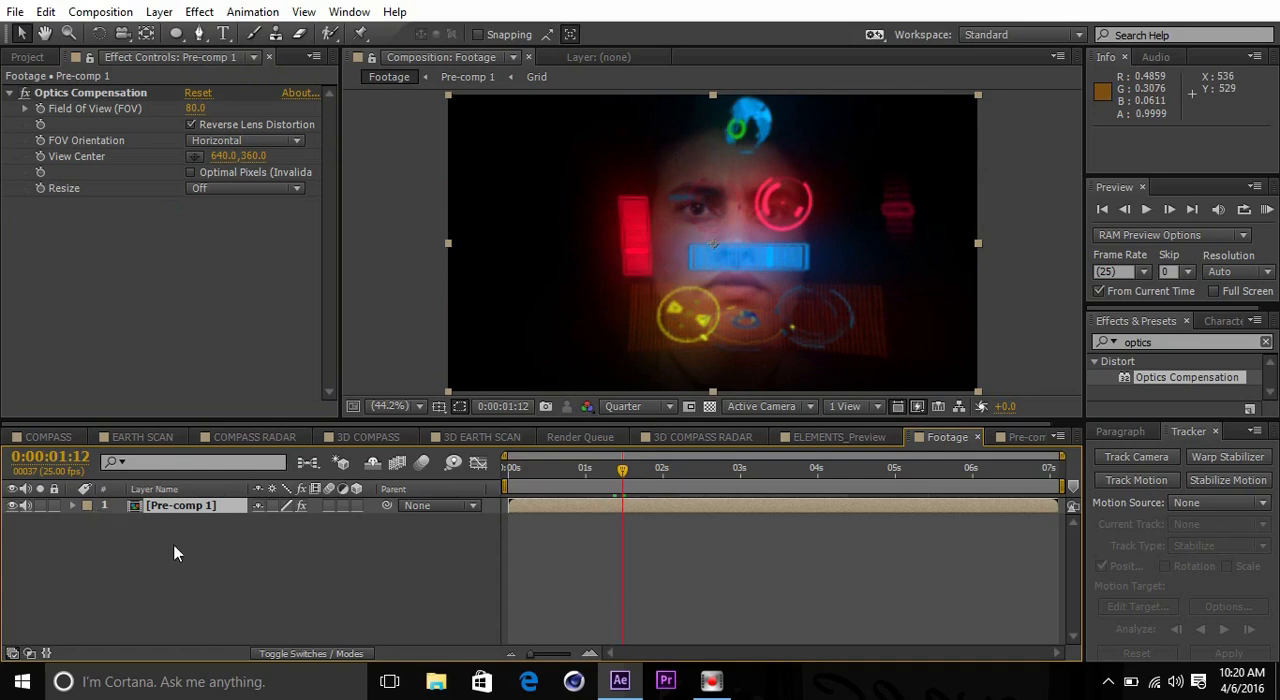
Create a new black solid layer from the timeline's context menu.
{"action": "right_click", "coordinate": [175, 550]}
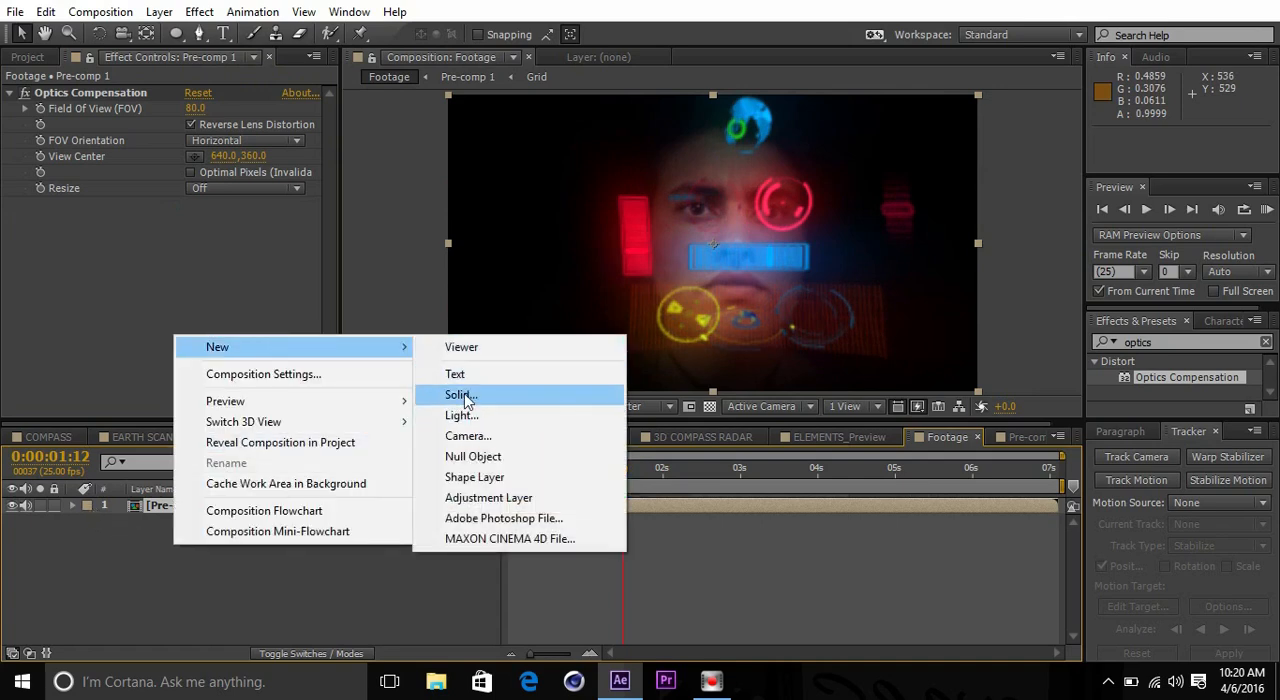
{"action": "left_click", "coordinate": [458, 394]}
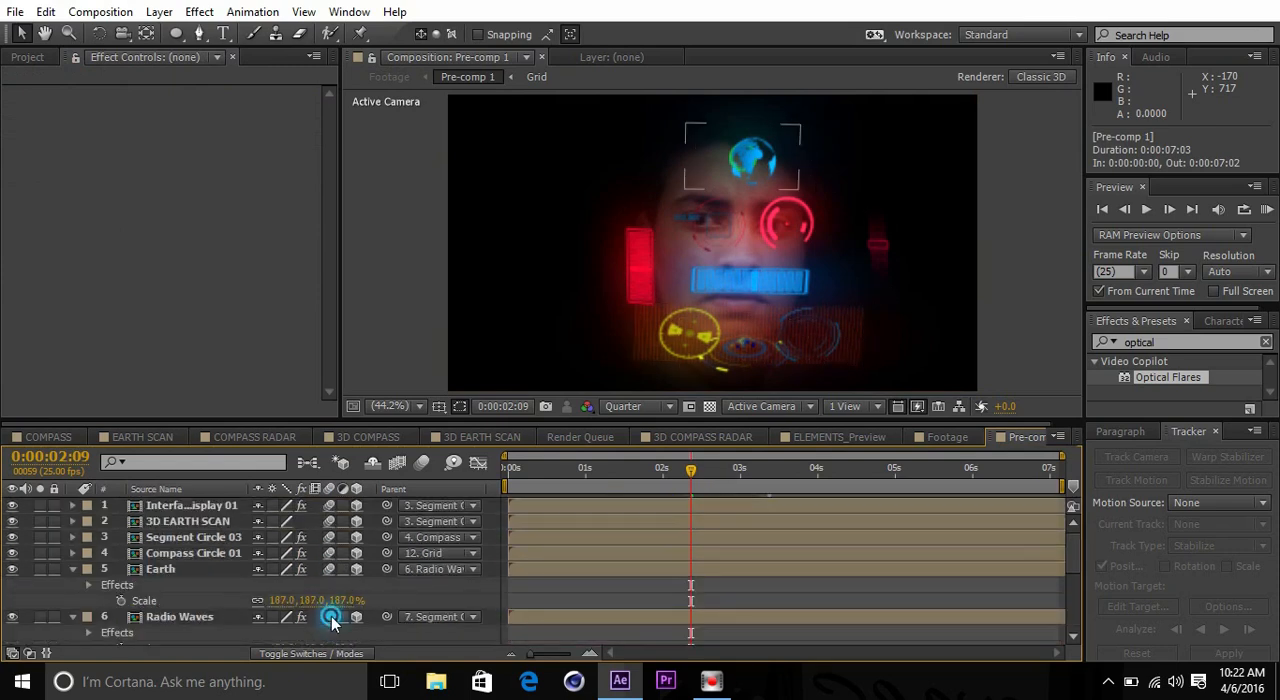
Turn on motion blur for the Radio Waves layer.
{"action": "left_click", "coordinate": [945, 437]}
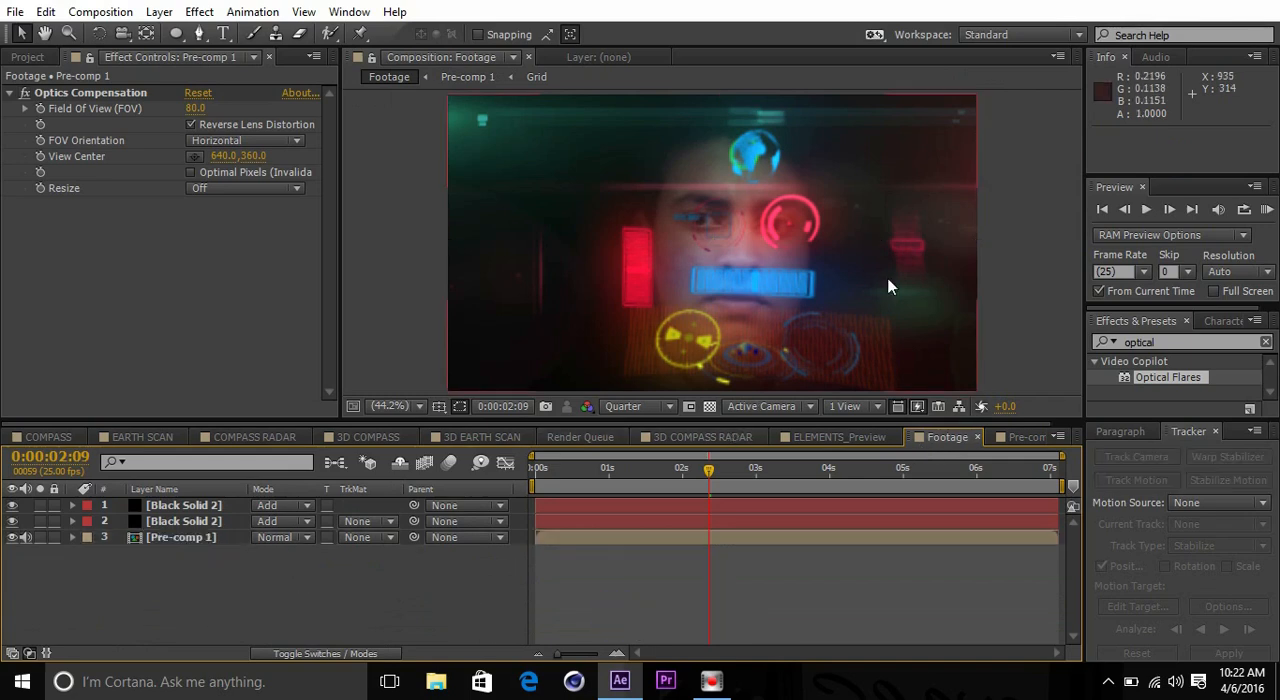
{"action": "mouse_move", "coordinate": [935, 217]}
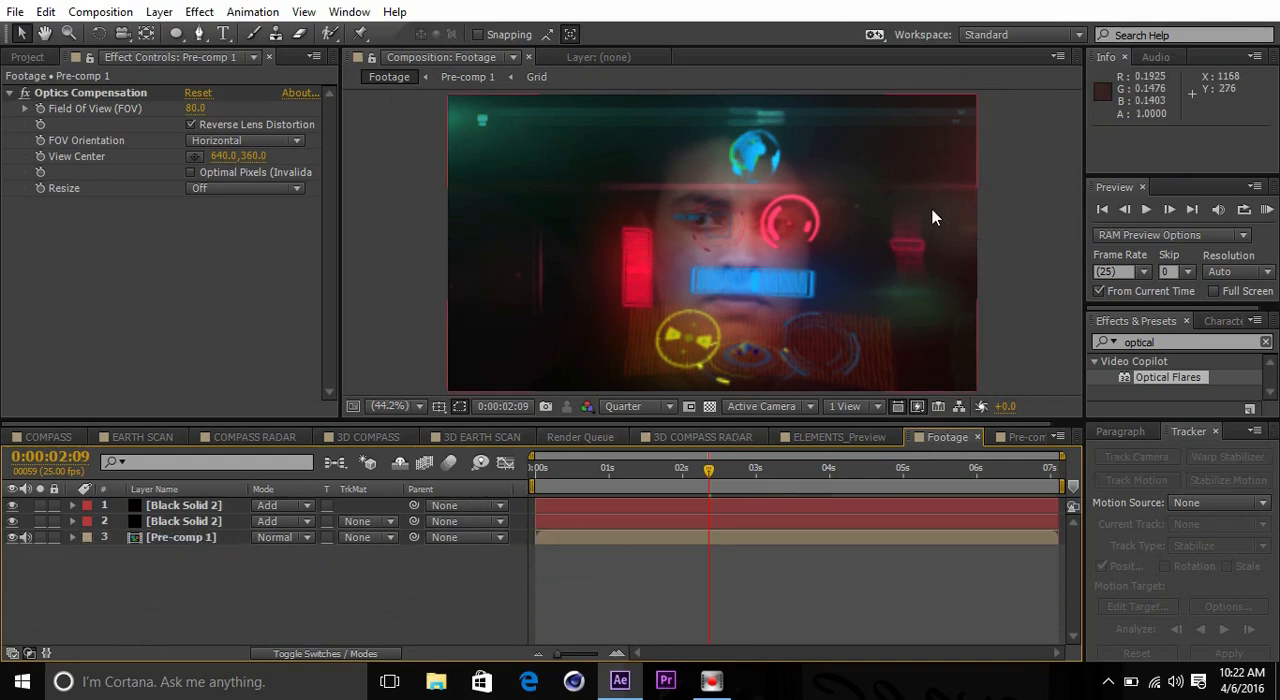
{"action": "mouse_move", "coordinate": [715, 275]}
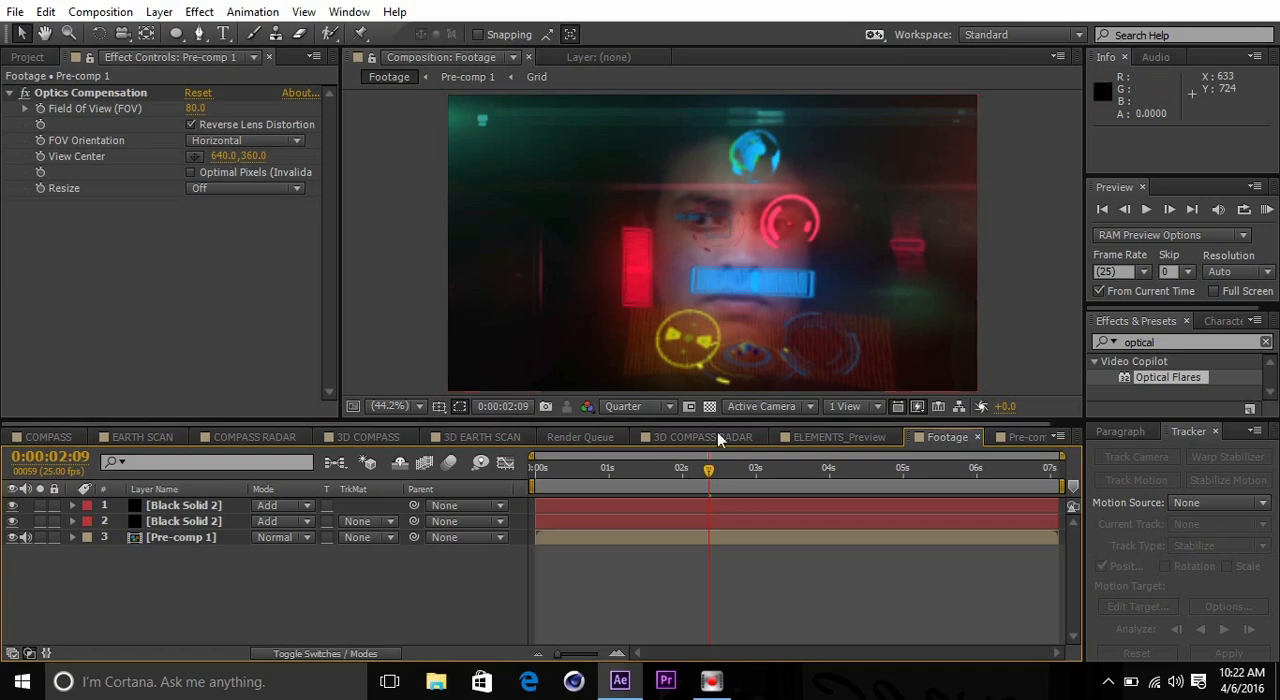
{"action": "mouse_move", "coordinate": [725, 470]}
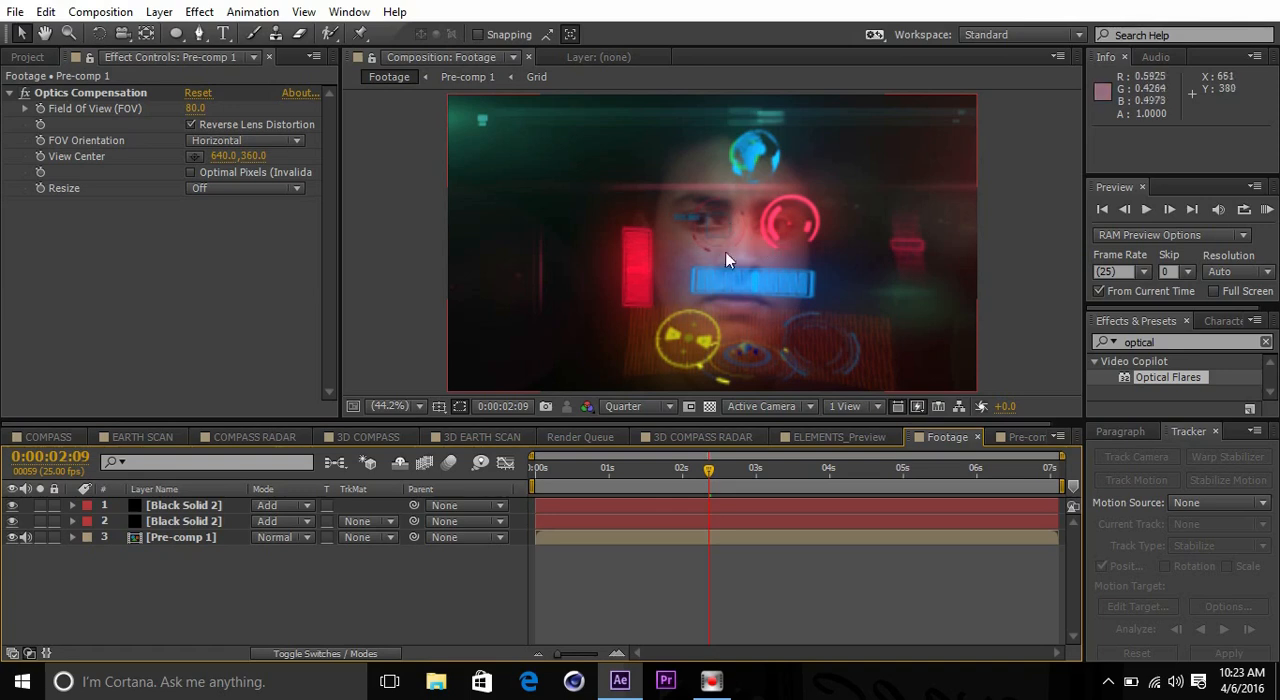
{"action": "mouse_move", "coordinate": [735, 295]}
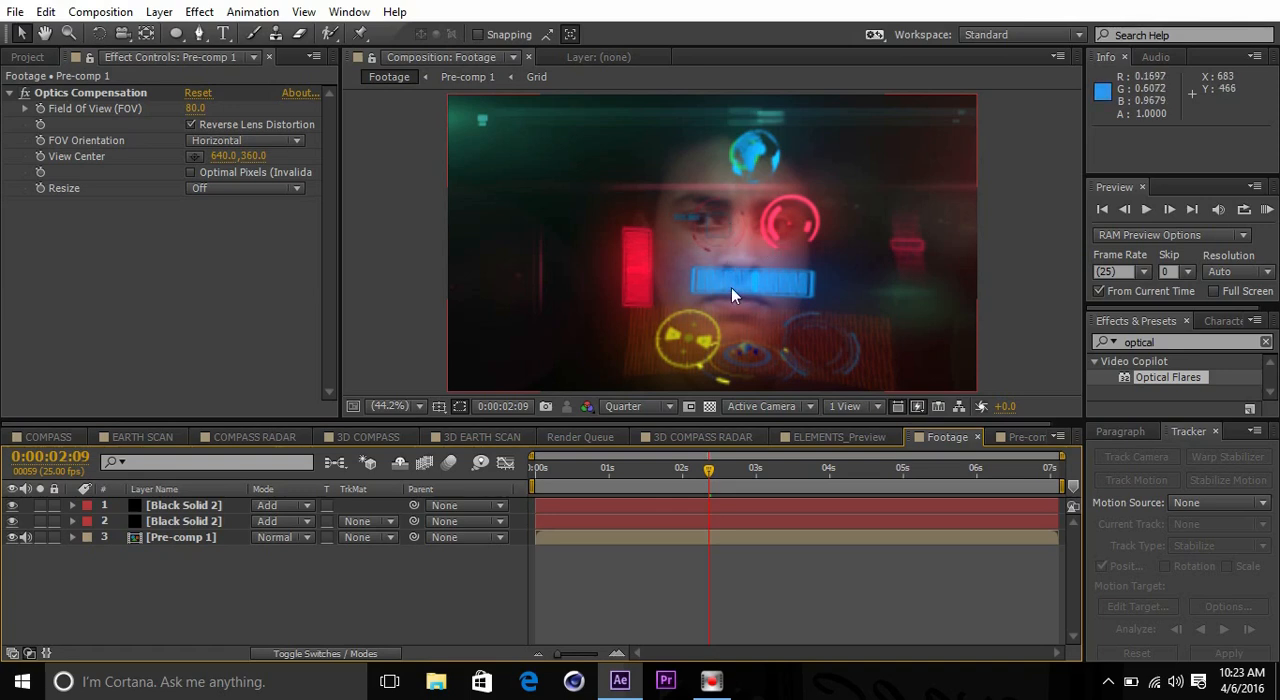